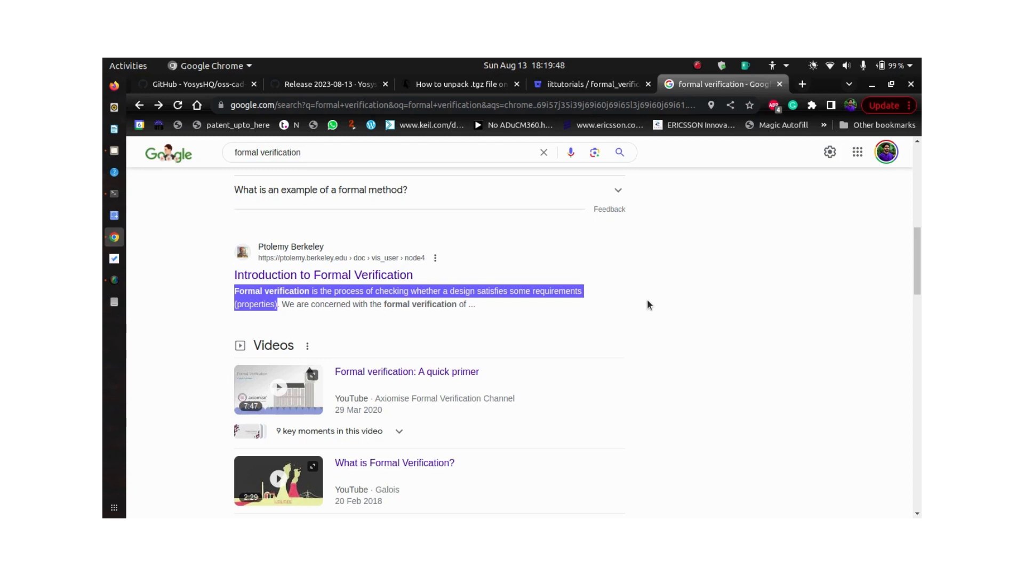
Scroll the oss-cad-suite-build README to the Installation section and its releases link
{"action": "left_click", "coordinate": [195, 83]}
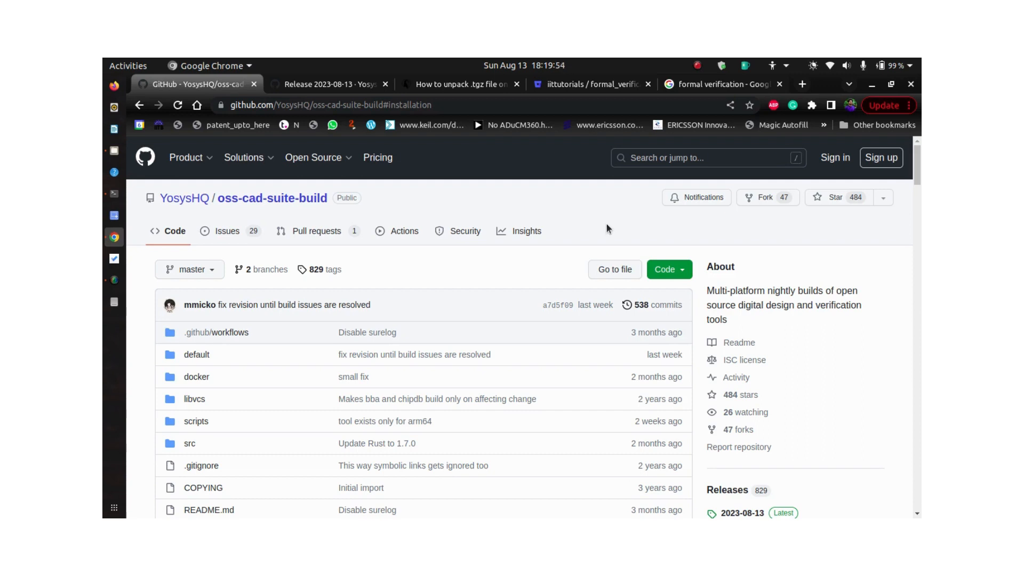
{"action": "mouse_move", "coordinate": [369, 142]}
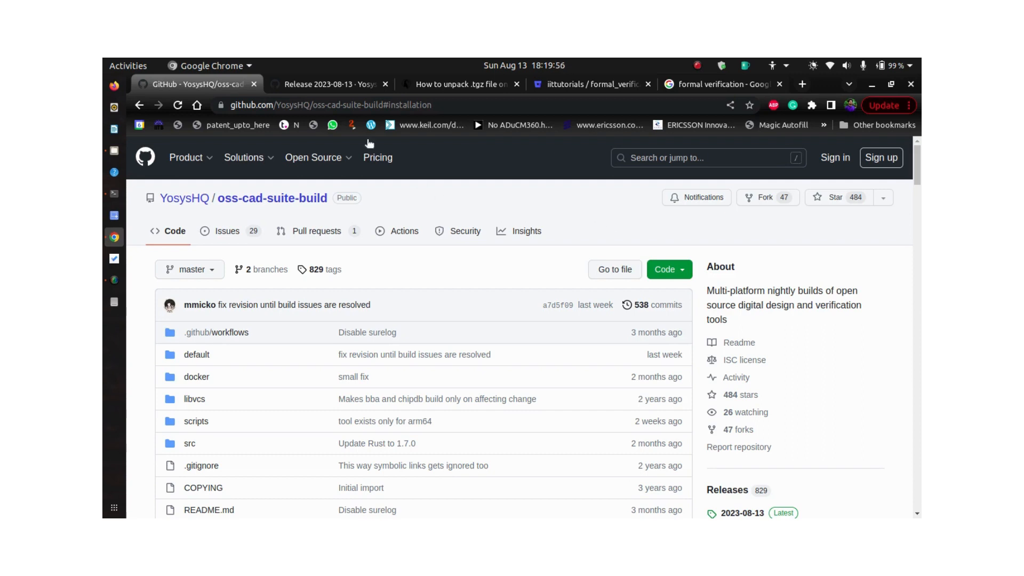
{"action": "mouse_move", "coordinate": [627, 235]}
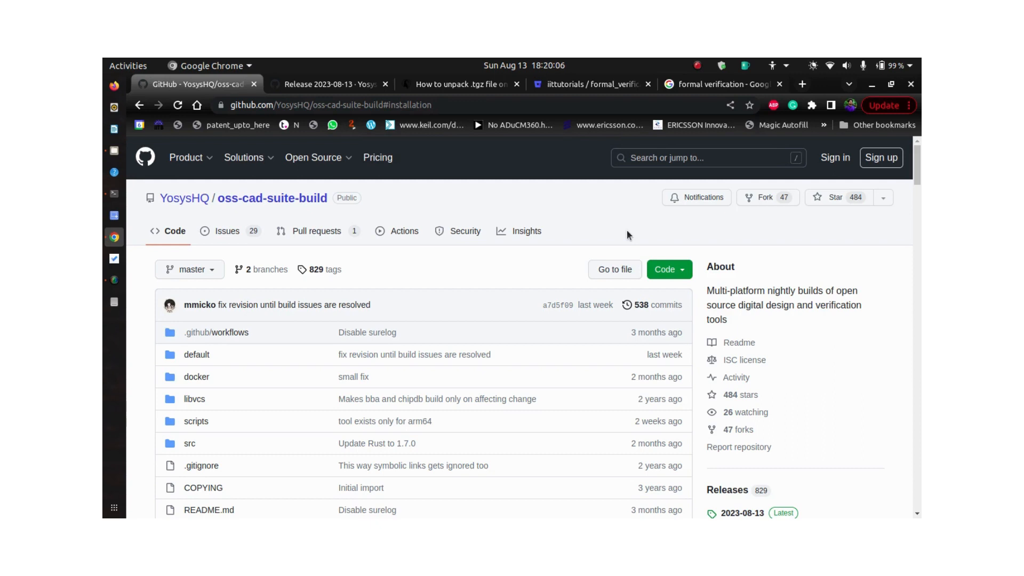
{"action": "mouse_move", "coordinate": [524, 202]}
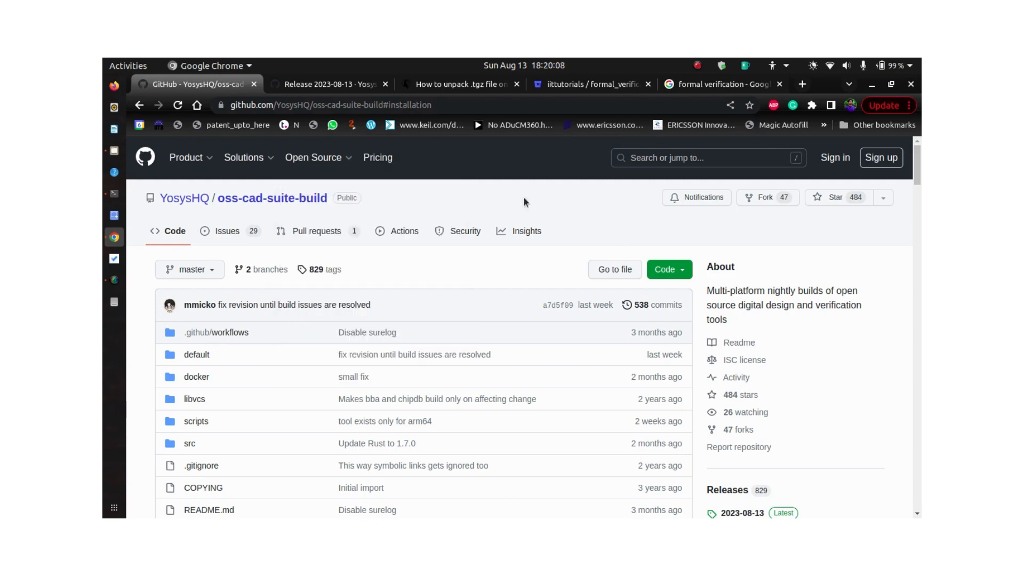
{"action": "mouse_move", "coordinate": [526, 255]}
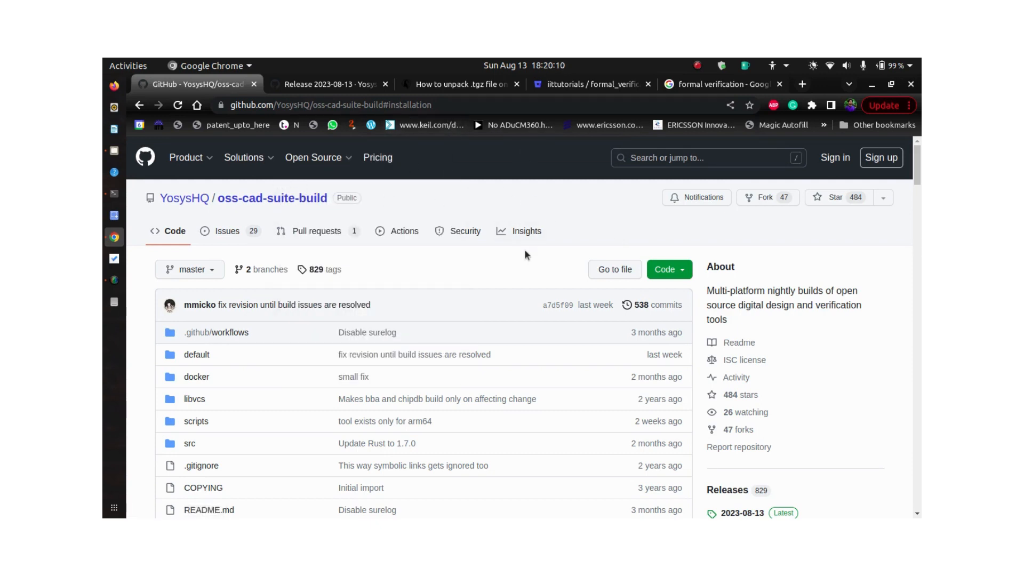
{"action": "scroll", "scroll_direction": "down", "scroll_amount": 3}
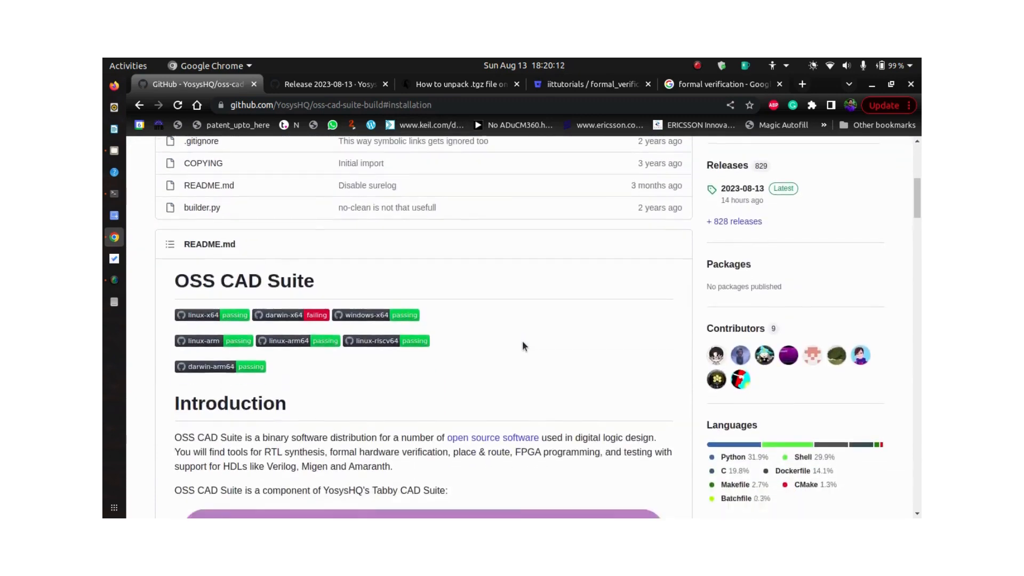
{"action": "scroll", "scroll_direction": "down", "scroll_amount": 3}
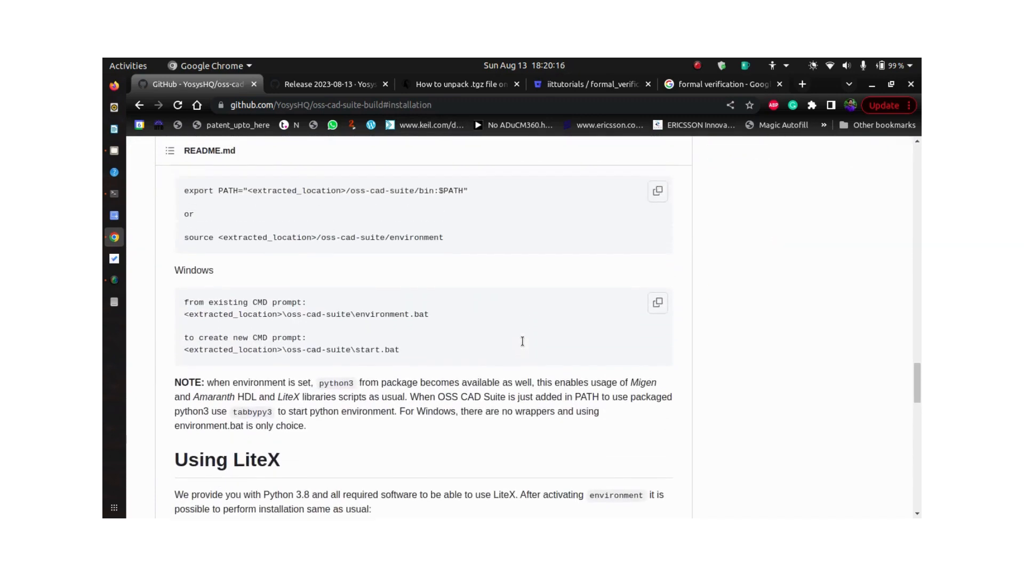
{"action": "scroll", "scroll_direction": "up", "scroll_amount": 3}
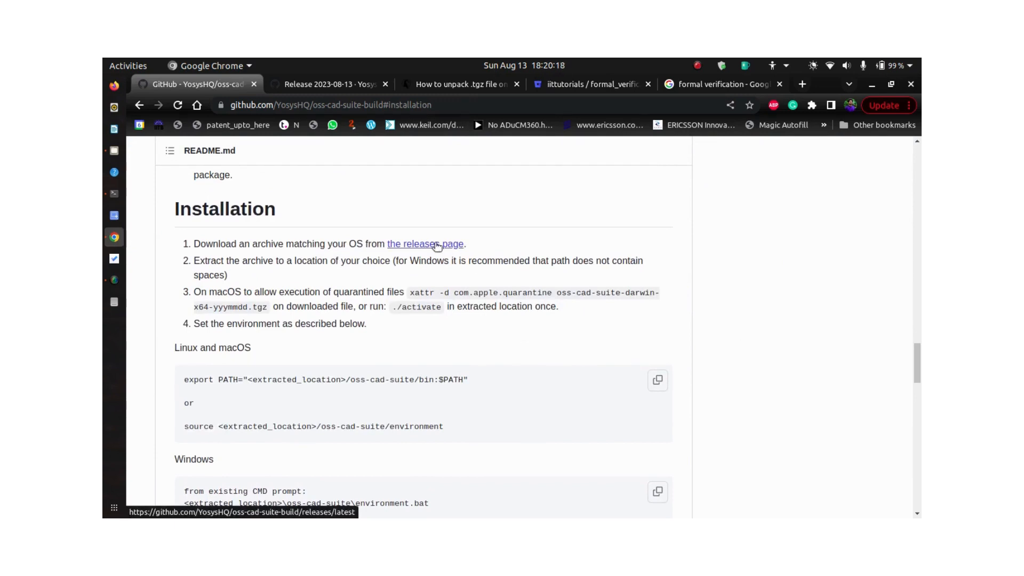
{"action": "mouse_move", "coordinate": [338, 290]}
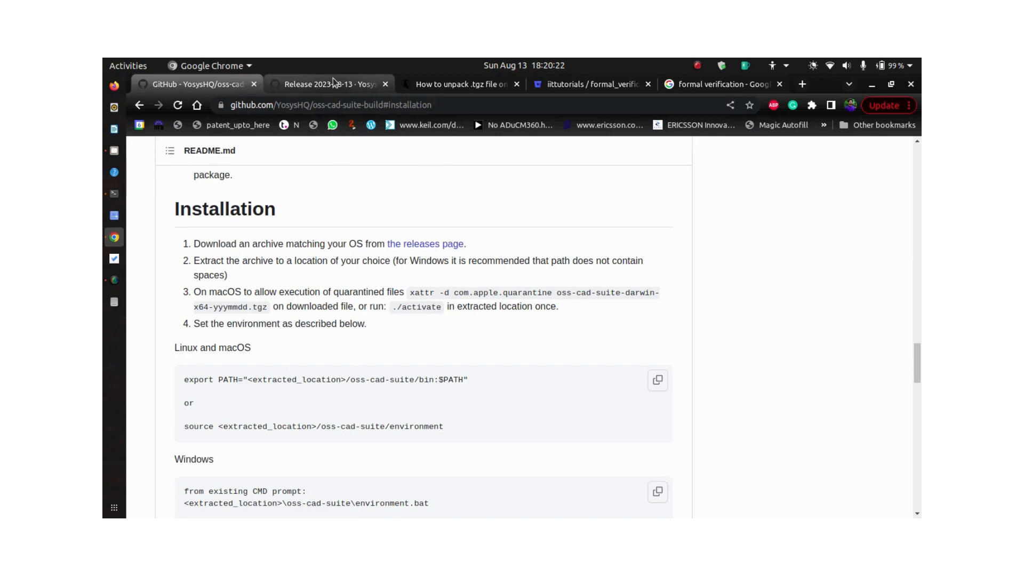
{"action": "left_click", "coordinate": [330, 83]}
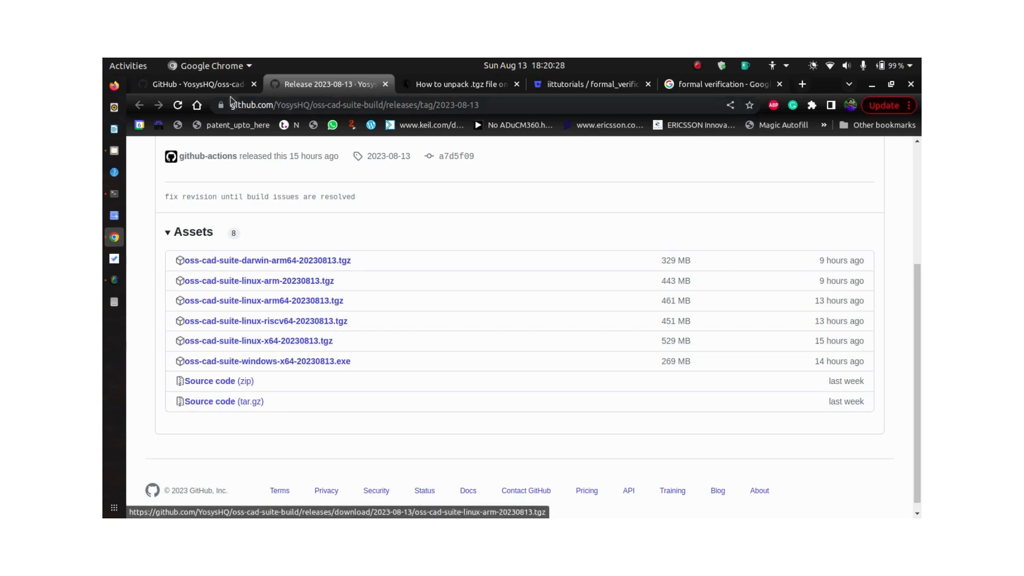
{"action": "left_click", "coordinate": [195, 84]}
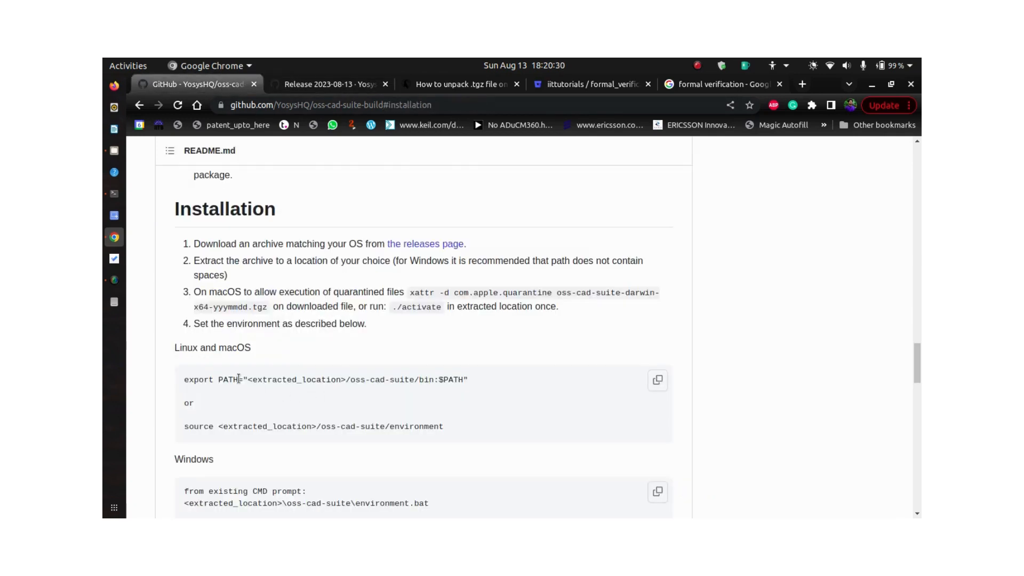
{"action": "mouse_move", "coordinate": [222, 444]}
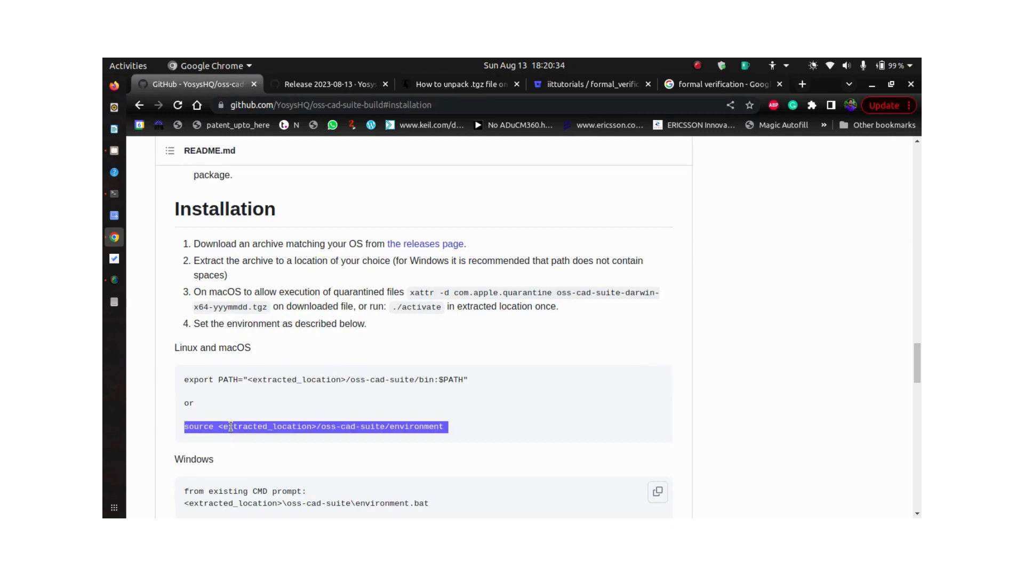
{"action": "mouse_move", "coordinate": [447, 306]}
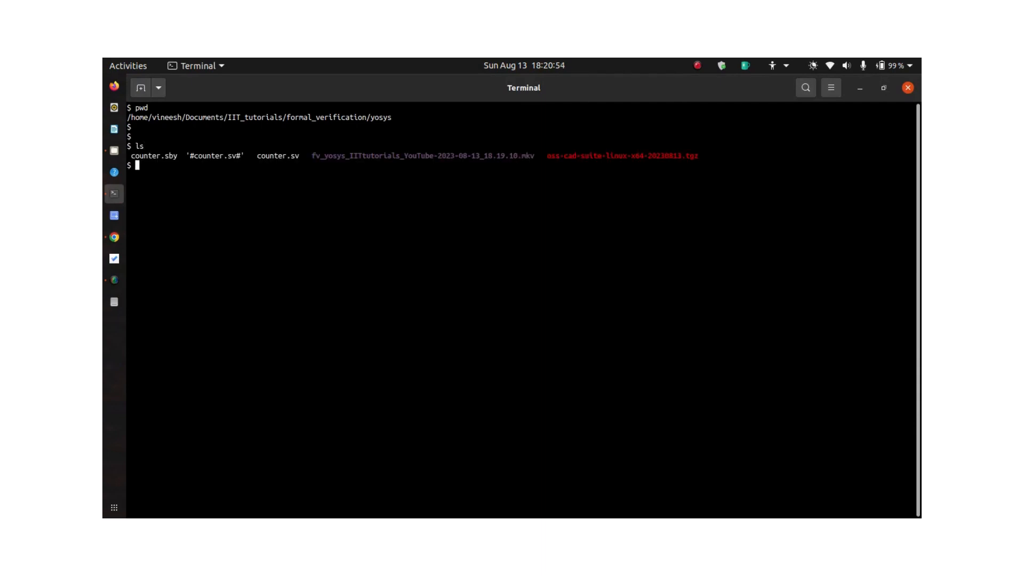
{"action": "mouse_move", "coordinate": [586, 155]}
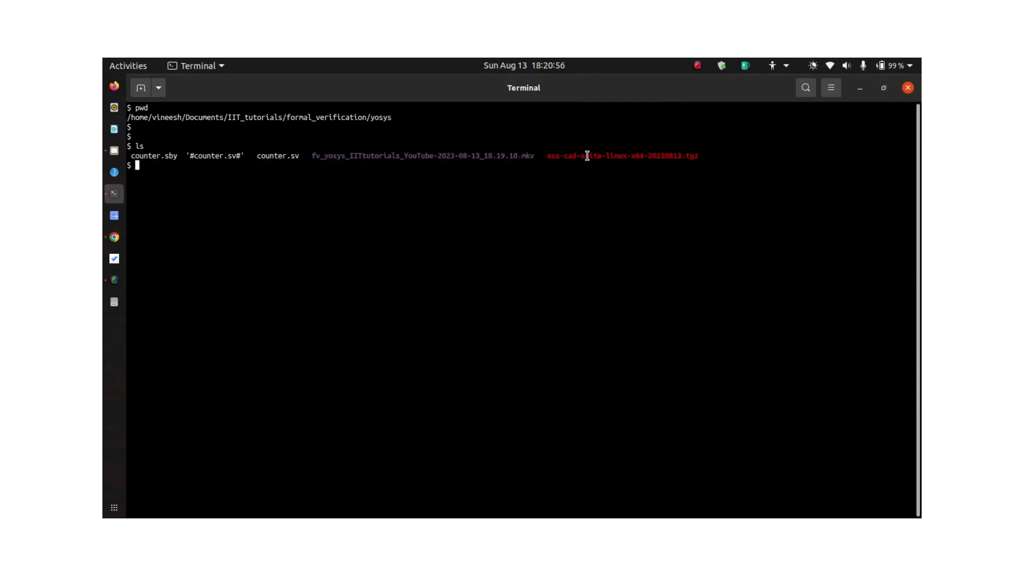
Extract oss-cad-suite-linux-x64-20230813.tgz with tar zxvf after checking the .tgz syntax online
{"action": "double_click", "coordinate": [614, 155]}
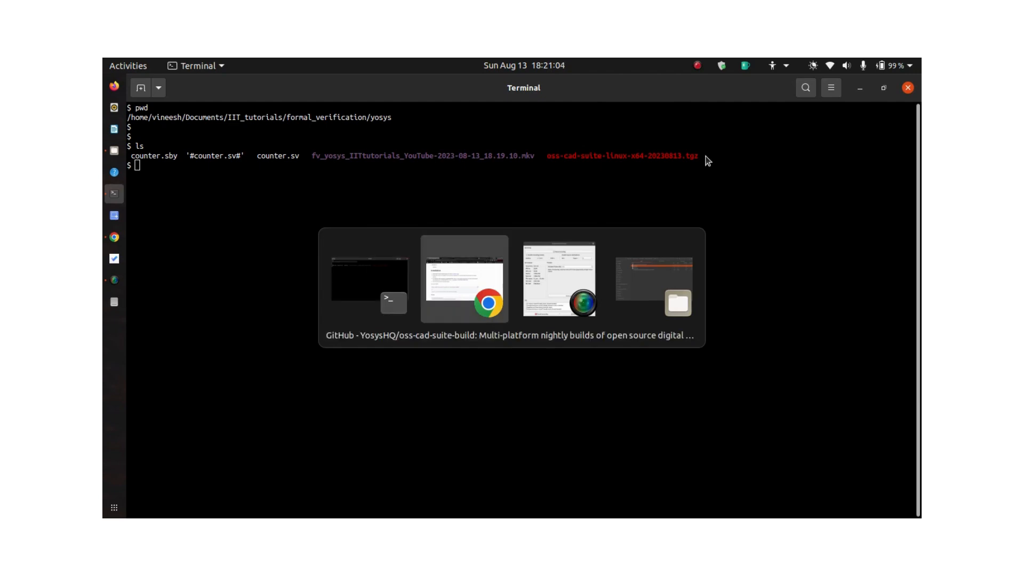
{"action": "left_click", "coordinate": [490, 280]}
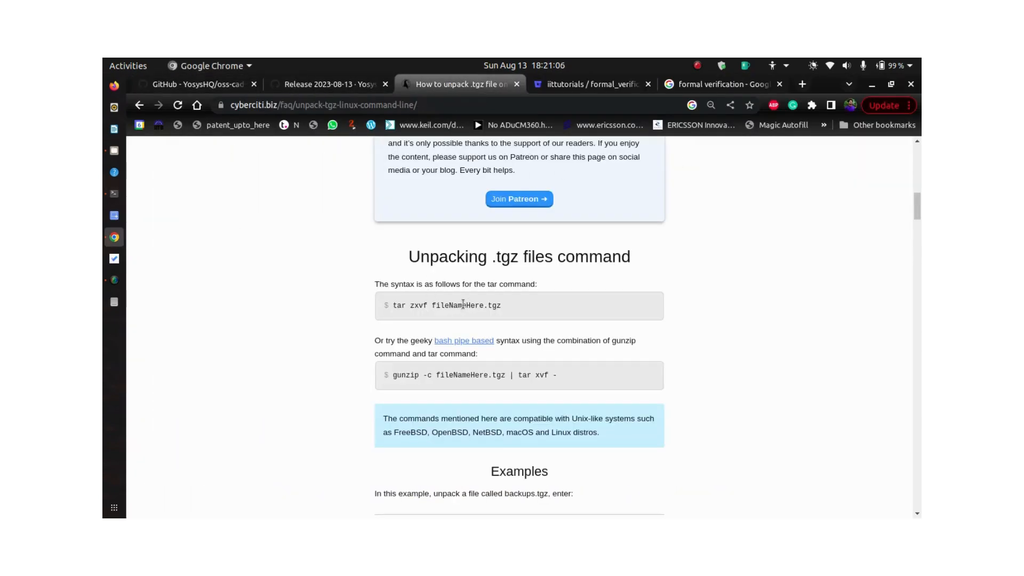
{"action": "mouse_move", "coordinate": [397, 317]}
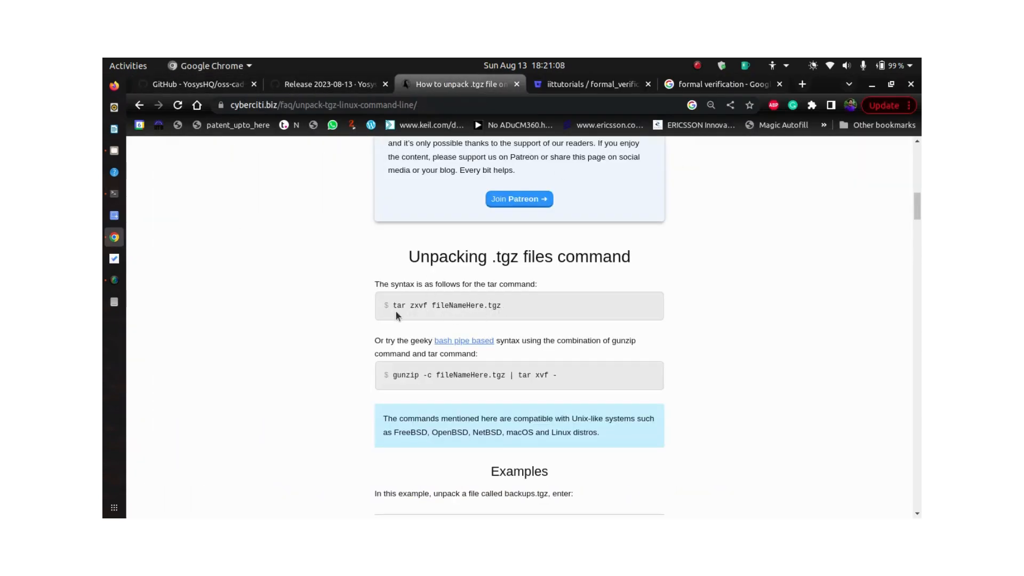
{"action": "mouse_move", "coordinate": [443, 315]}
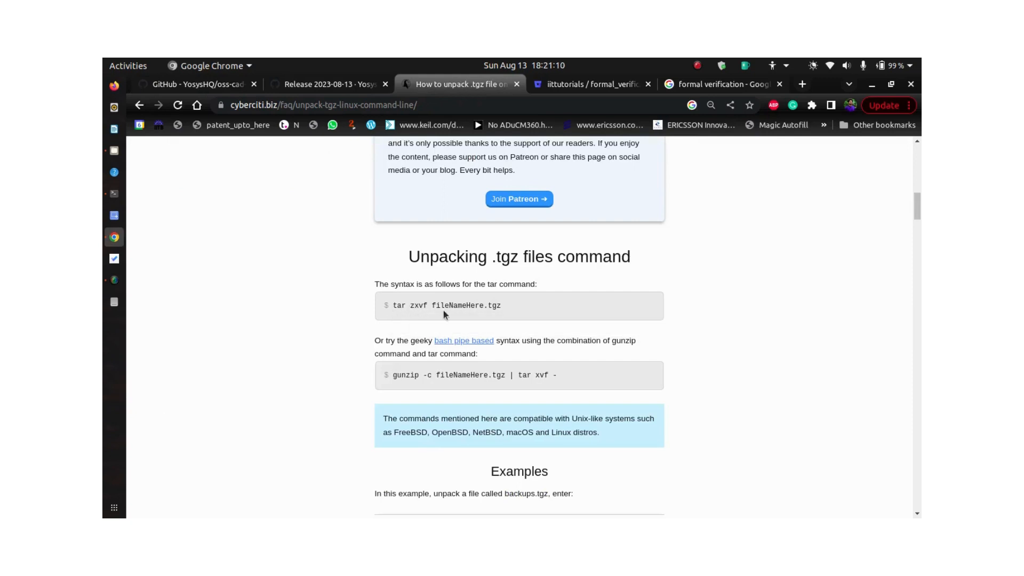
{"action": "left_click", "coordinate": [114, 195]}
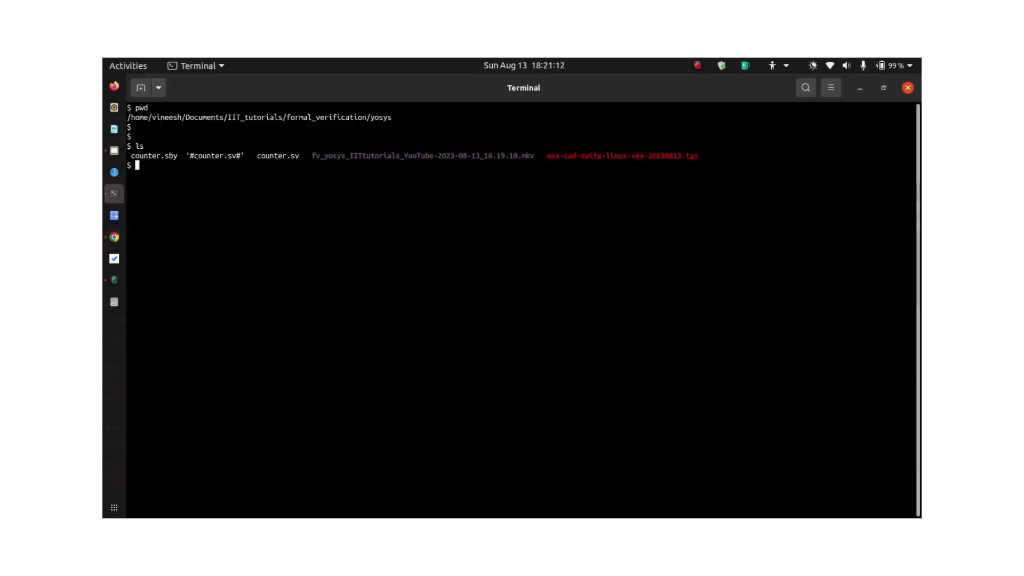
{"action": "type", "text": "tar zxvf oss-cad-suite-linux-x64-20230813.tgz"}
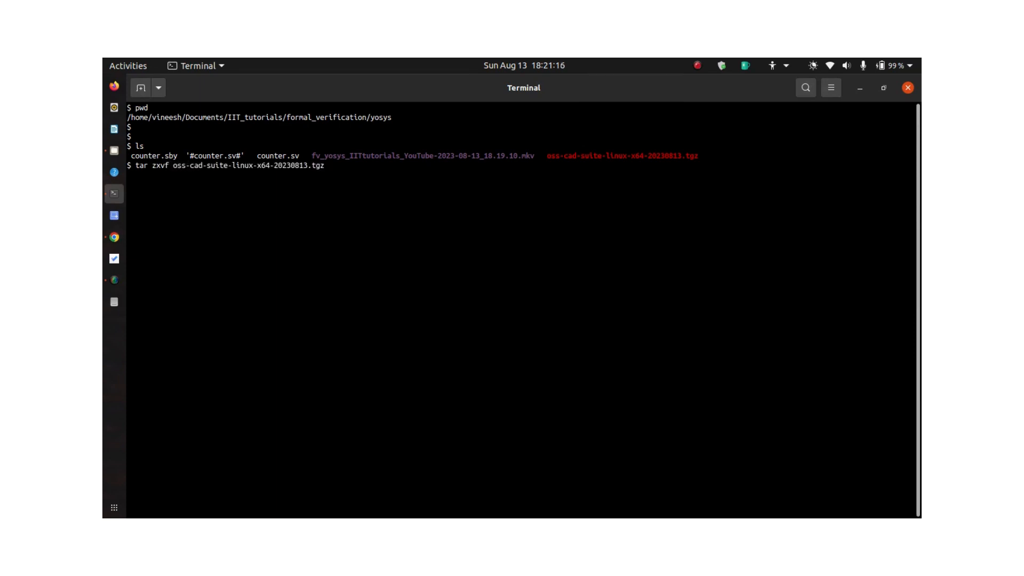
{"action": "key", "text": "Return"}
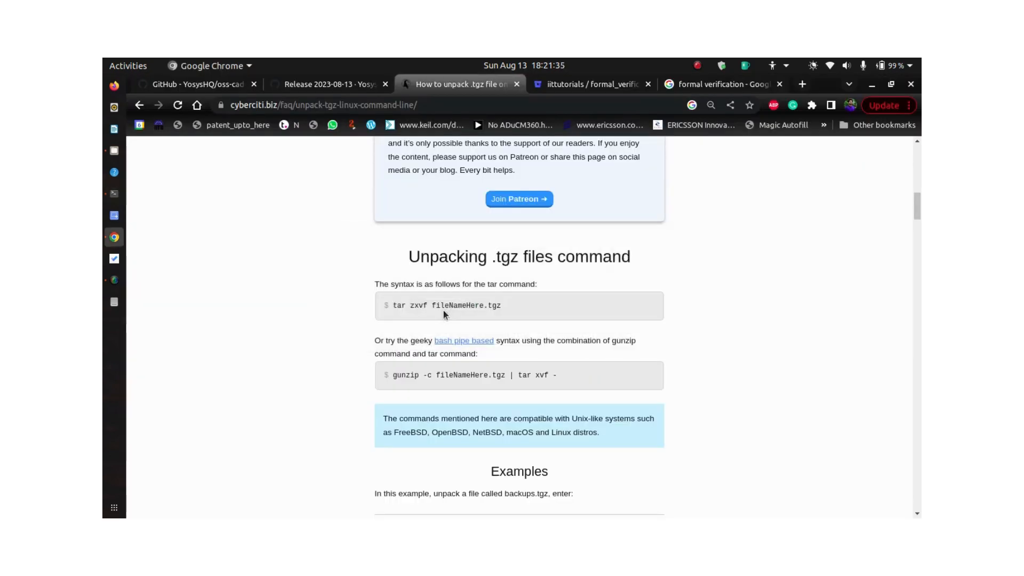
Source oss-cad-suite/environment using Tab completion
{"action": "left_click", "coordinate": [196, 84]}
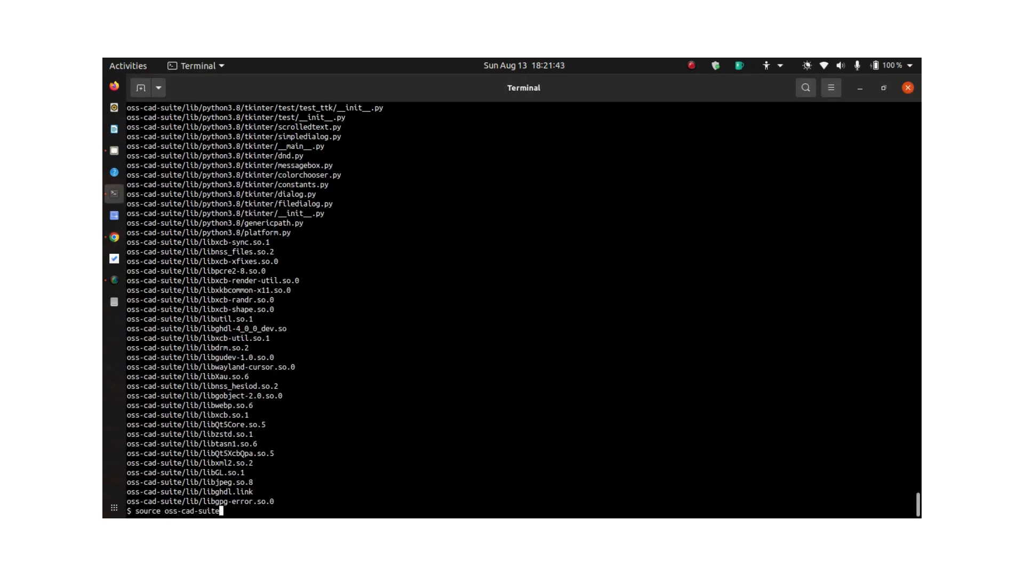
{"action": "key", "text": "Tab"}
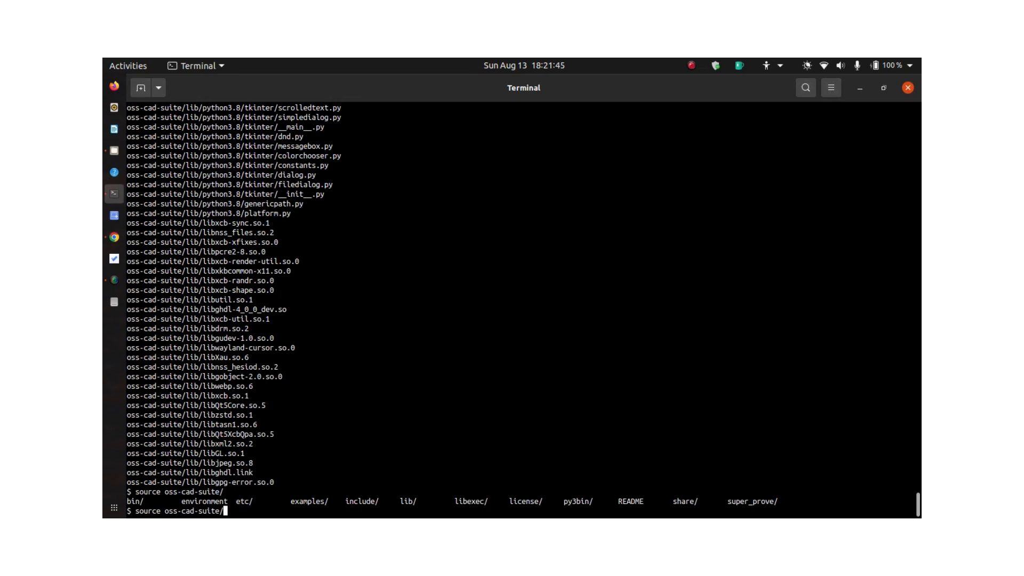
{"action": "key", "text": "Return"}
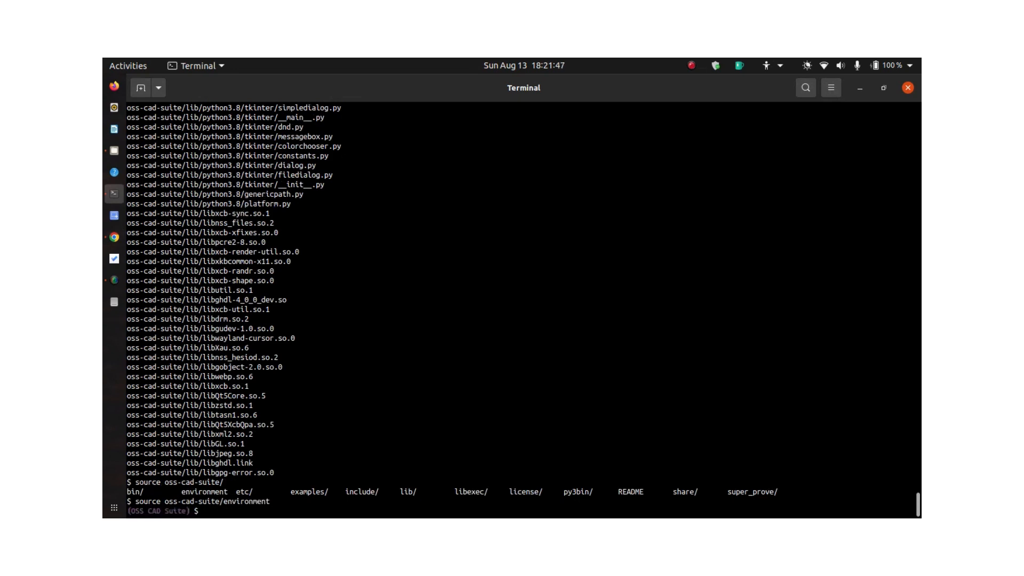
{"action": "key", "text": "Return"}
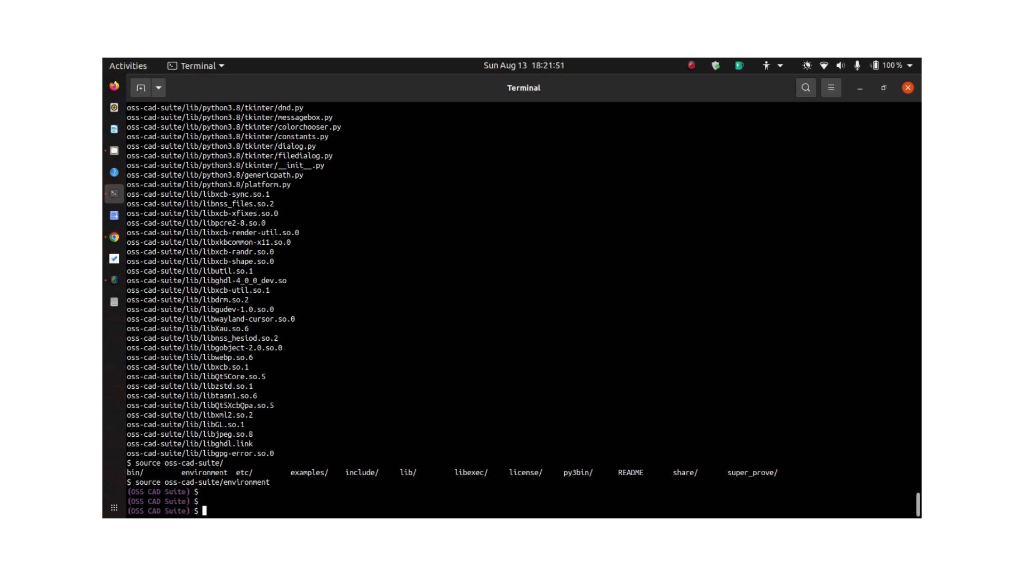
Type sby, then enter the gvim counter.sv command to edit the counter source
{"action": "type", "text": "s"}
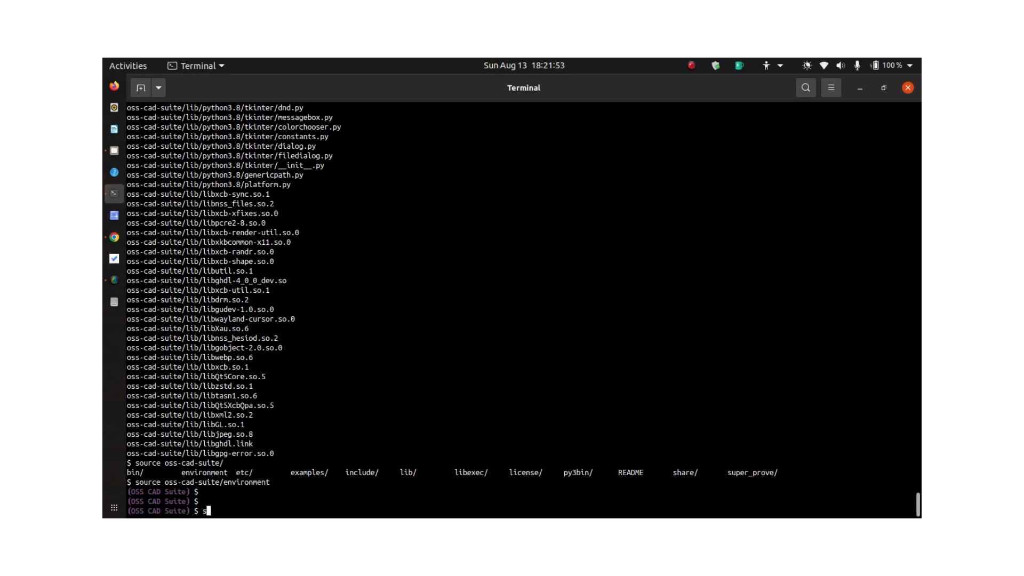
{"action": "type", "text": "by"}
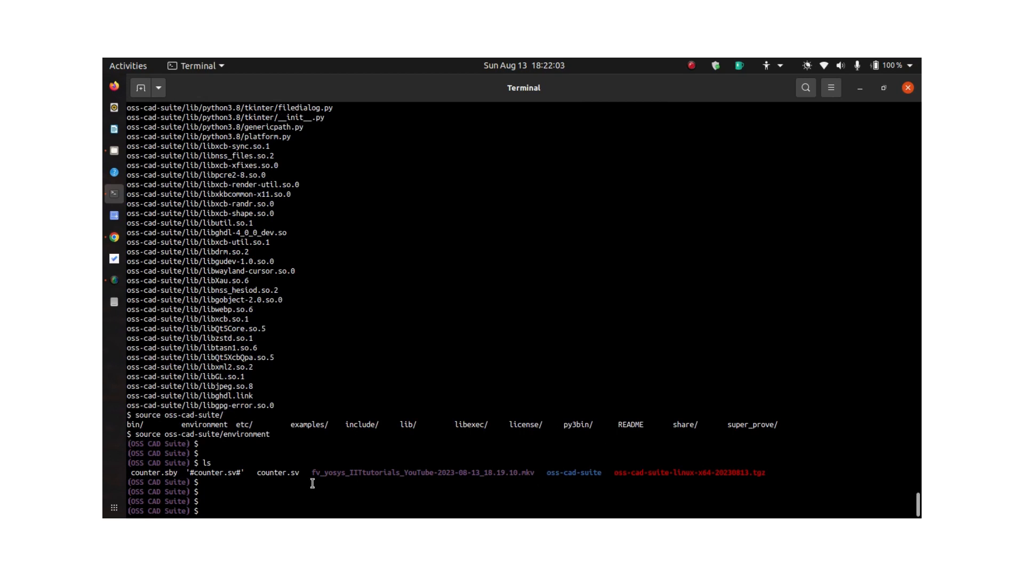
{"action": "mouse_move", "coordinate": [270, 480]}
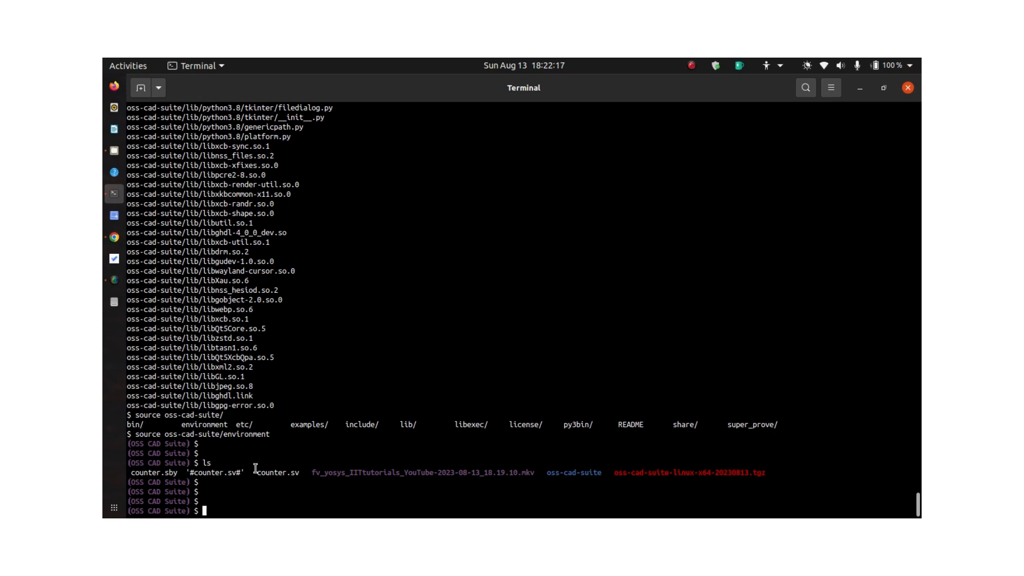
{"action": "type", "text": "g"}
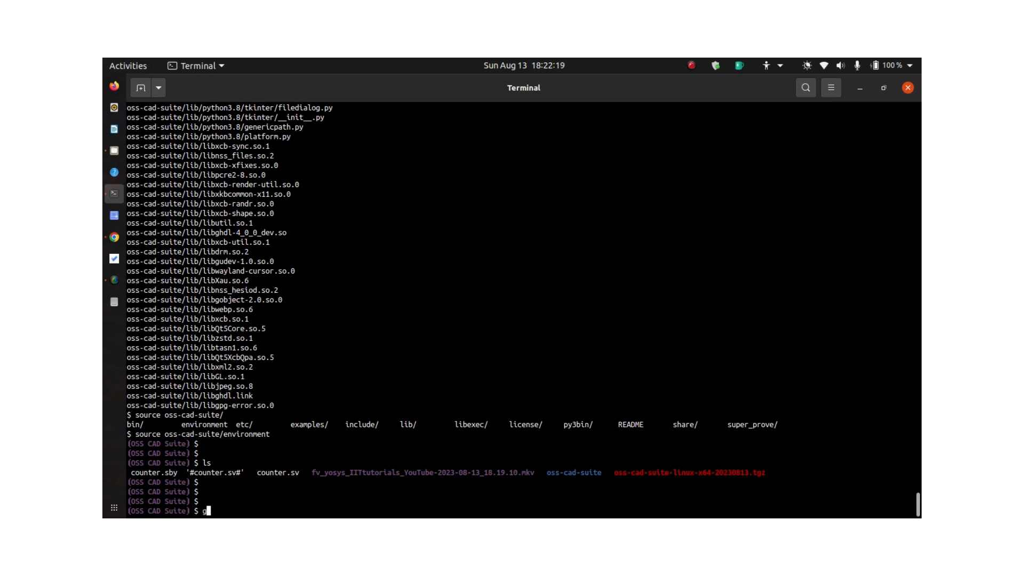
{"action": "type", "text": "vim counter.sv"}
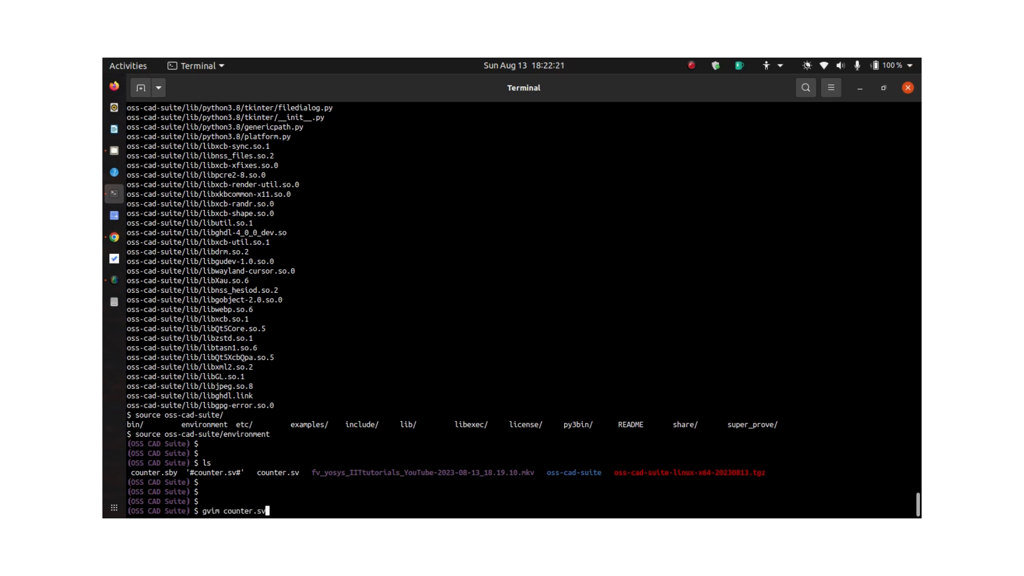
{"action": "key", "text": "Return"}
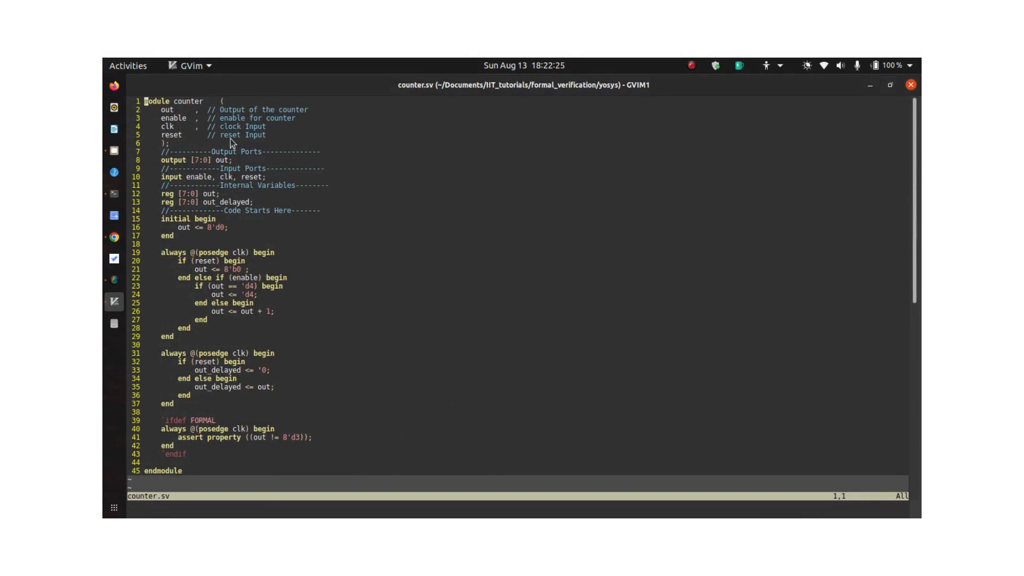
{"action": "mouse_move", "coordinate": [199, 162]}
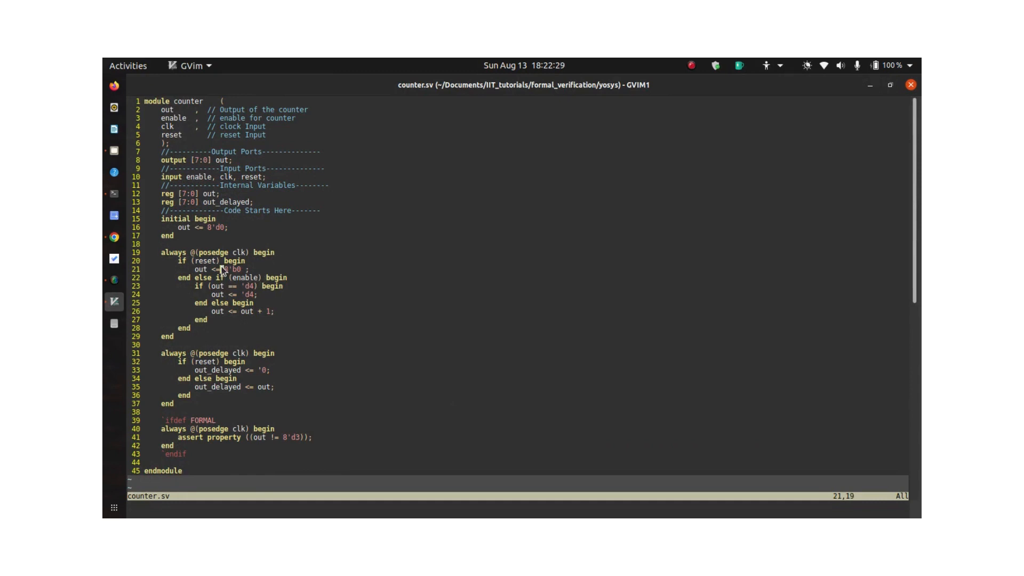
{"action": "key", "text": "Down"}
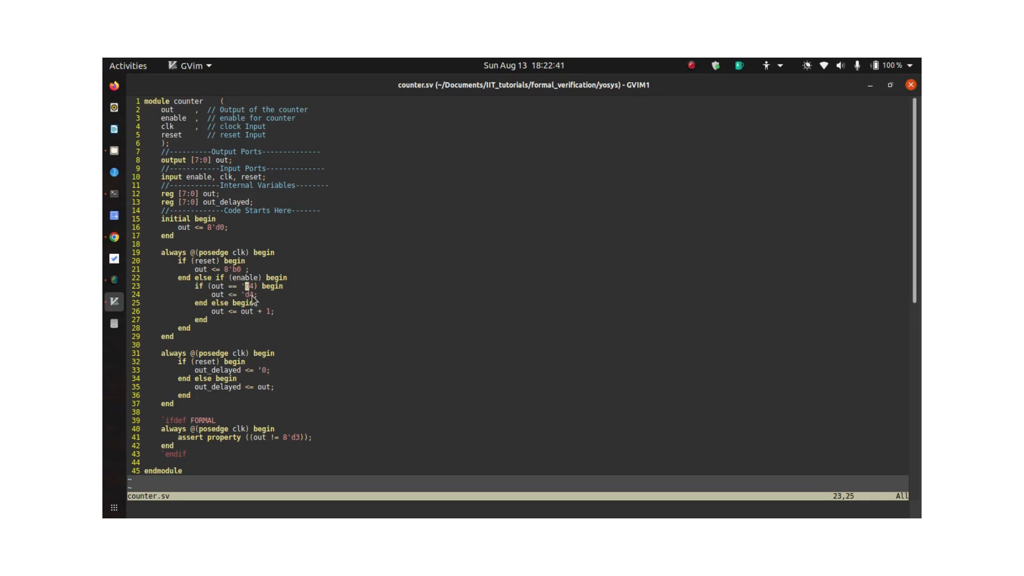
{"action": "key", "text": "V"}
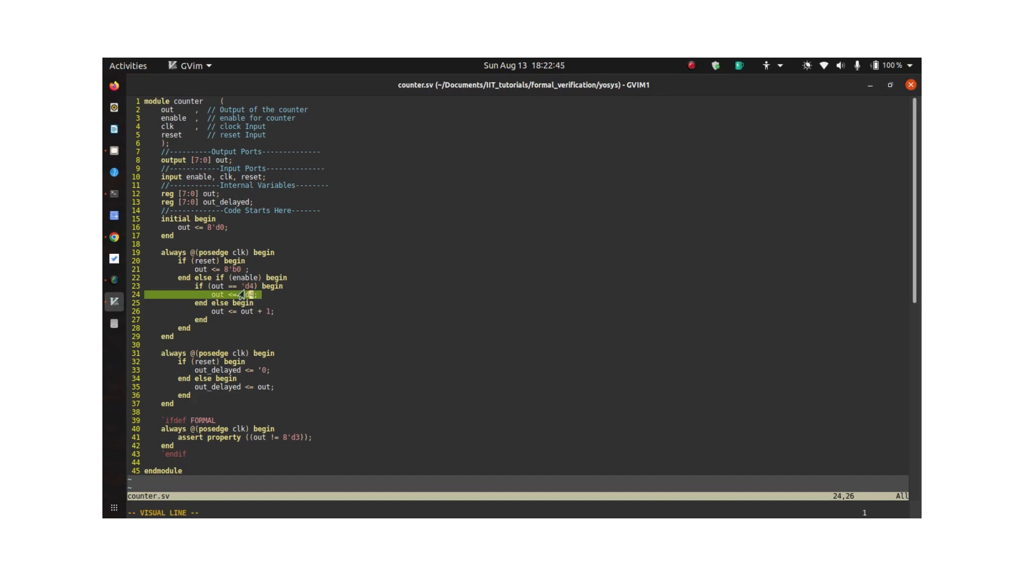
{"action": "key", "text": "Escape"}
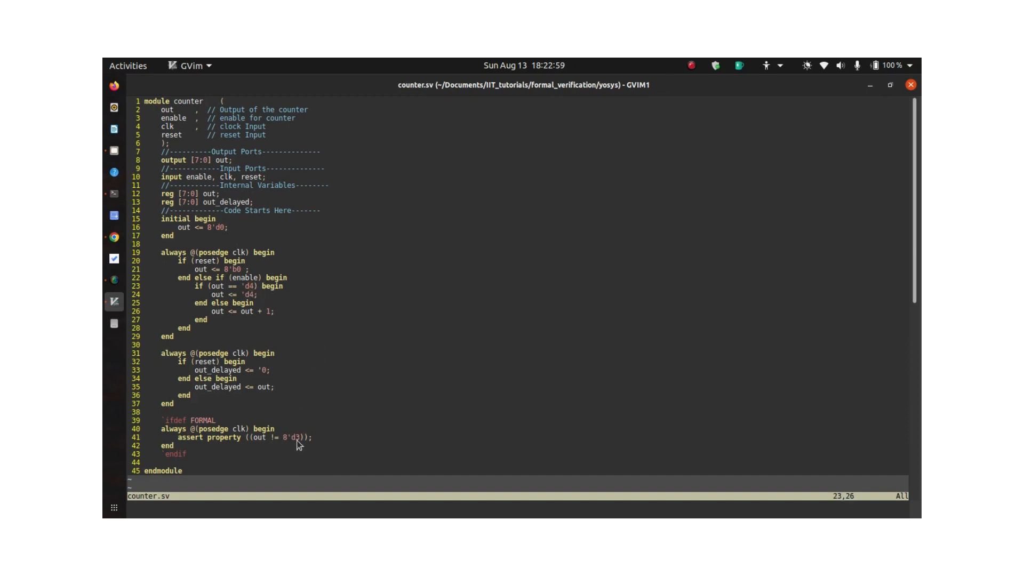
{"action": "key", "text": "v"}
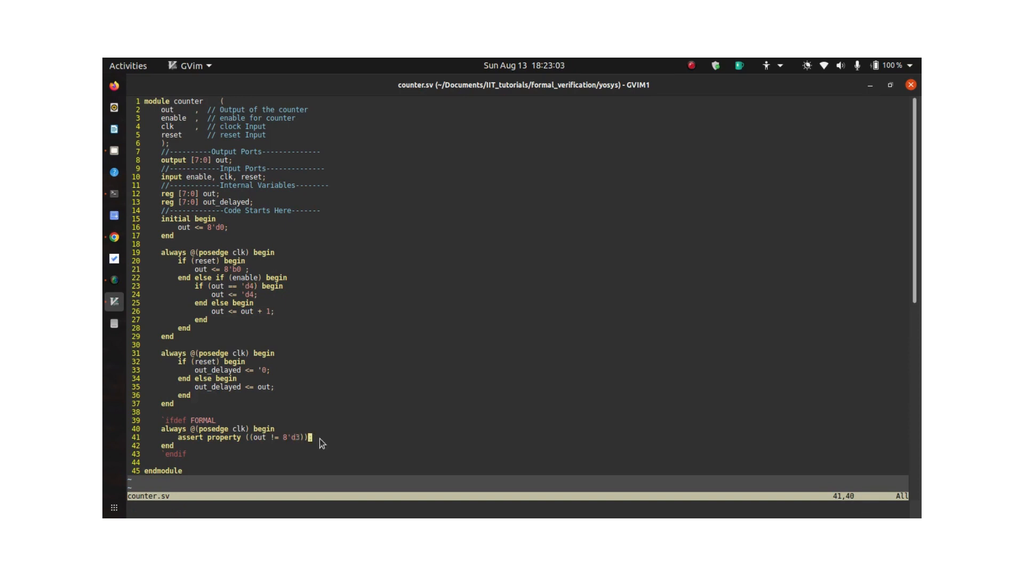
{"action": "type", "text": ";"}
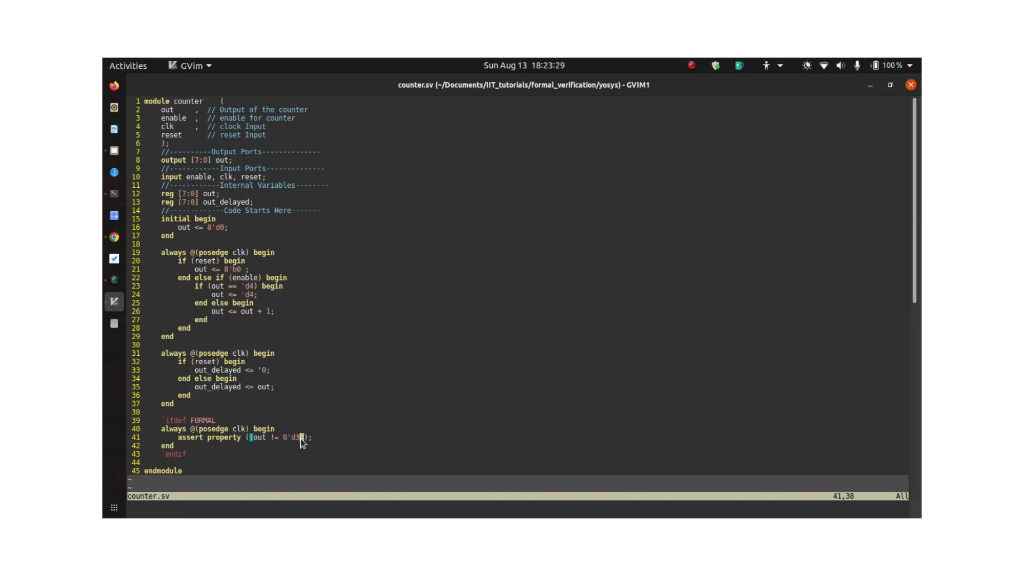
{"action": "type", "text": "tabnew co"}
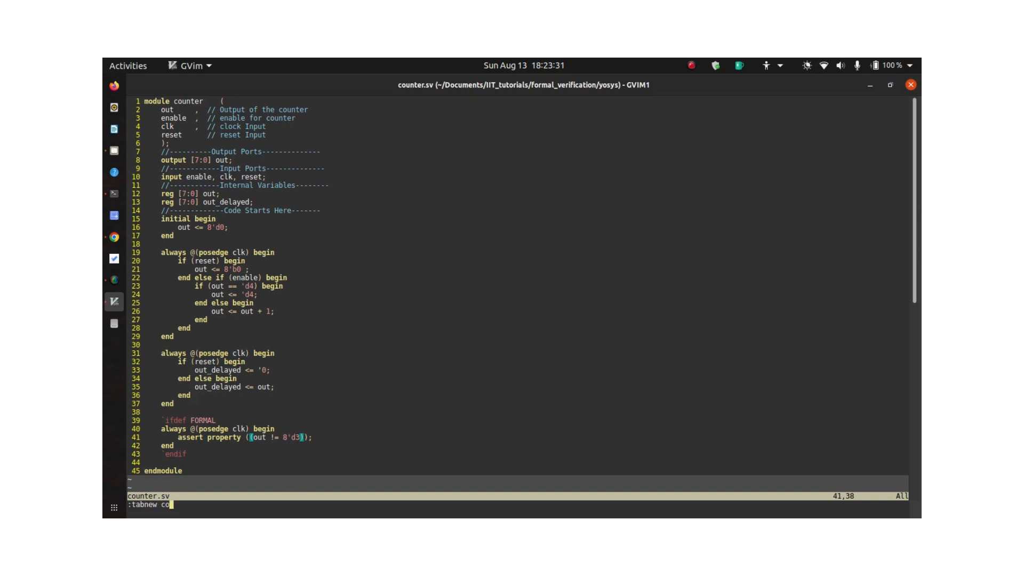
Open counter.sby in a new tab and highlight every occurrence of counter
{"action": "key", "text": "Return"}
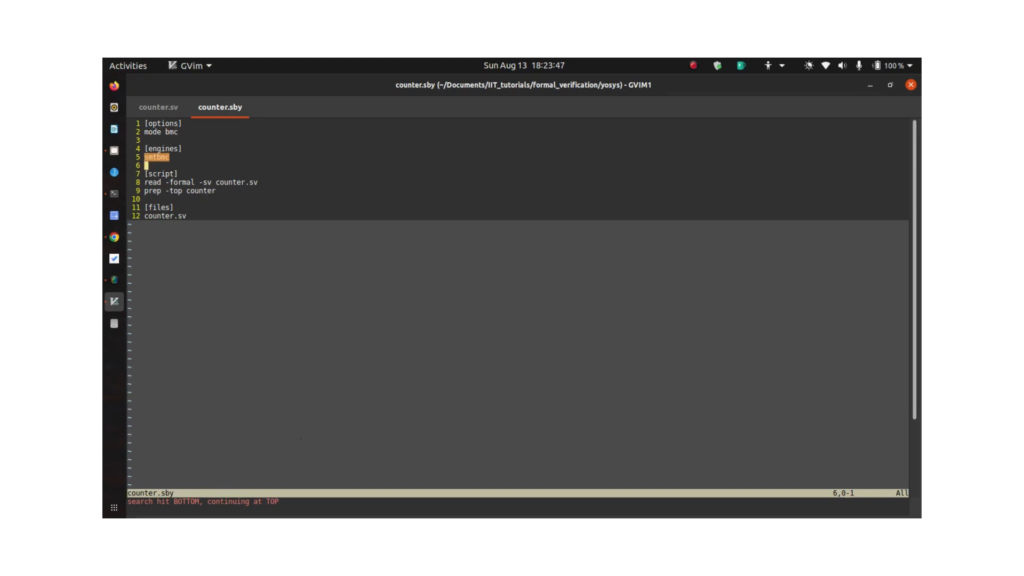
{"action": "key", "text": "j"}
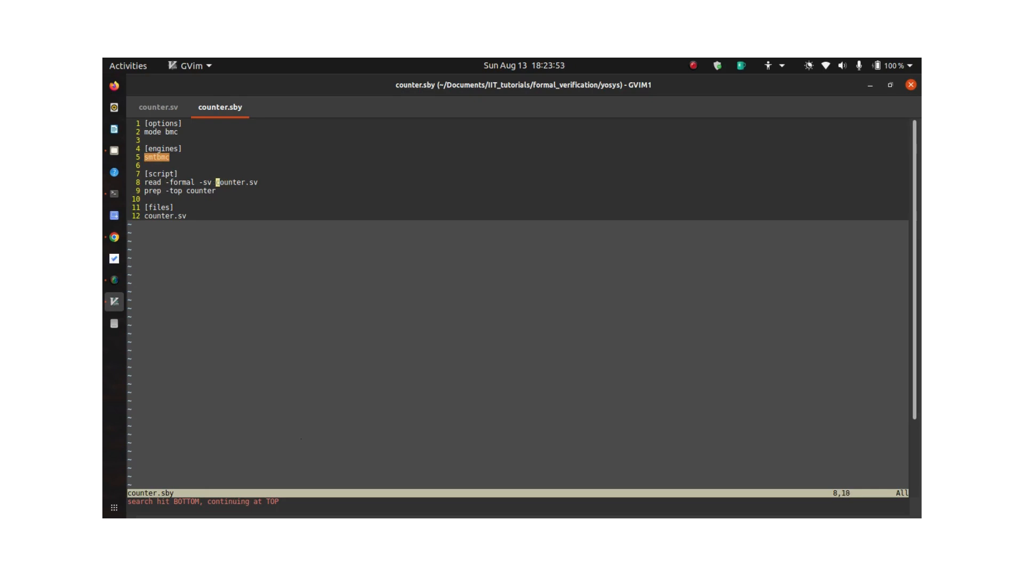
{"action": "key", "text": "e"}
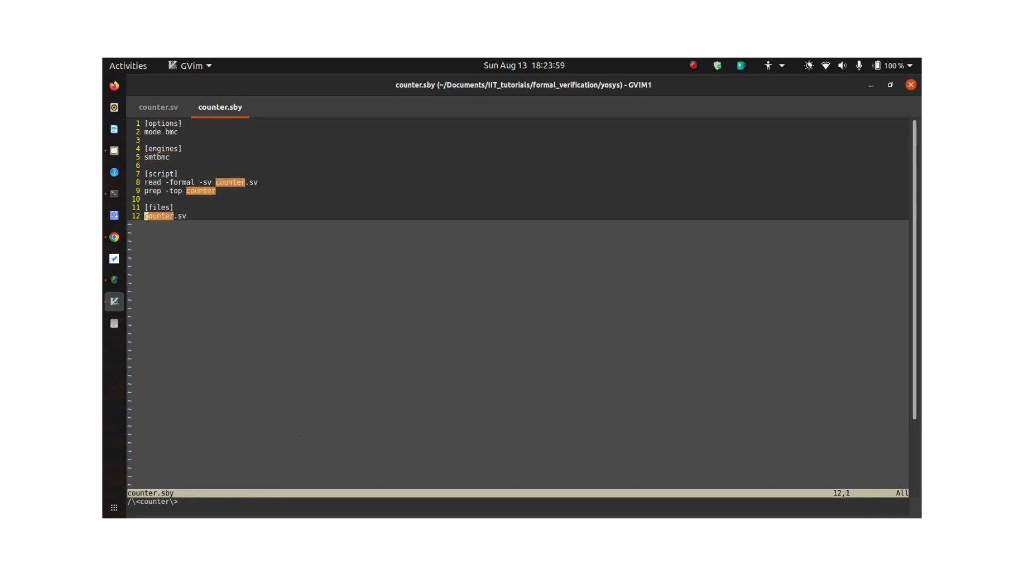
Compare counter.sv and counter.sby by switching between their tabs, then quit GVim
{"action": "left_click", "coordinate": [158, 107]}
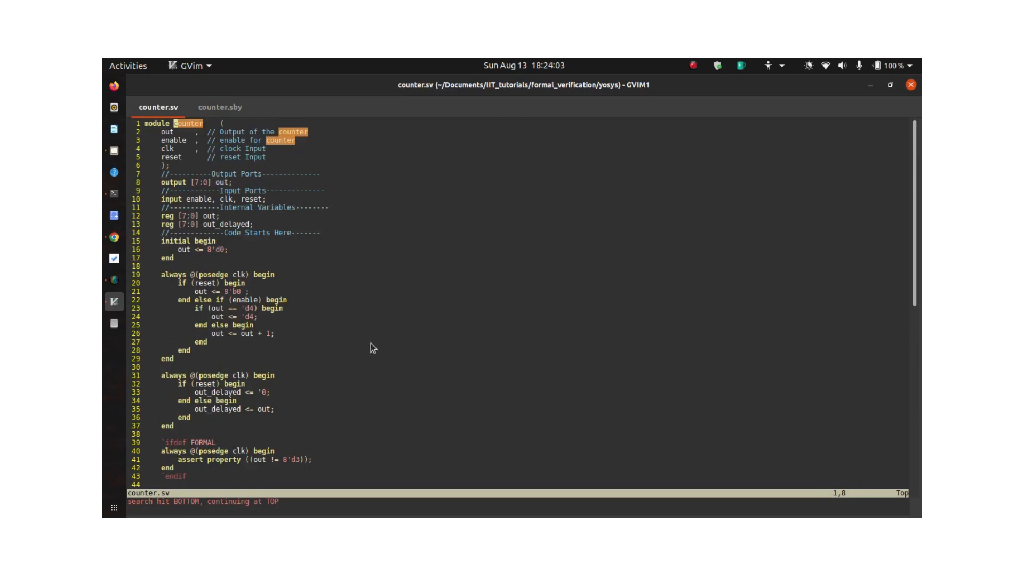
{"action": "left_click", "coordinate": [221, 107]}
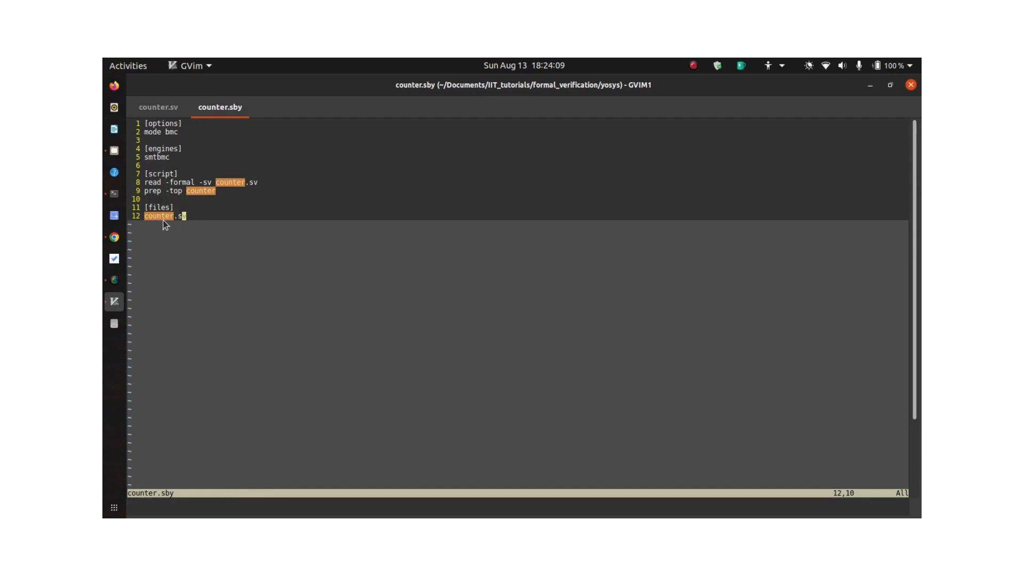
{"action": "mouse_move", "coordinate": [155, 225]}
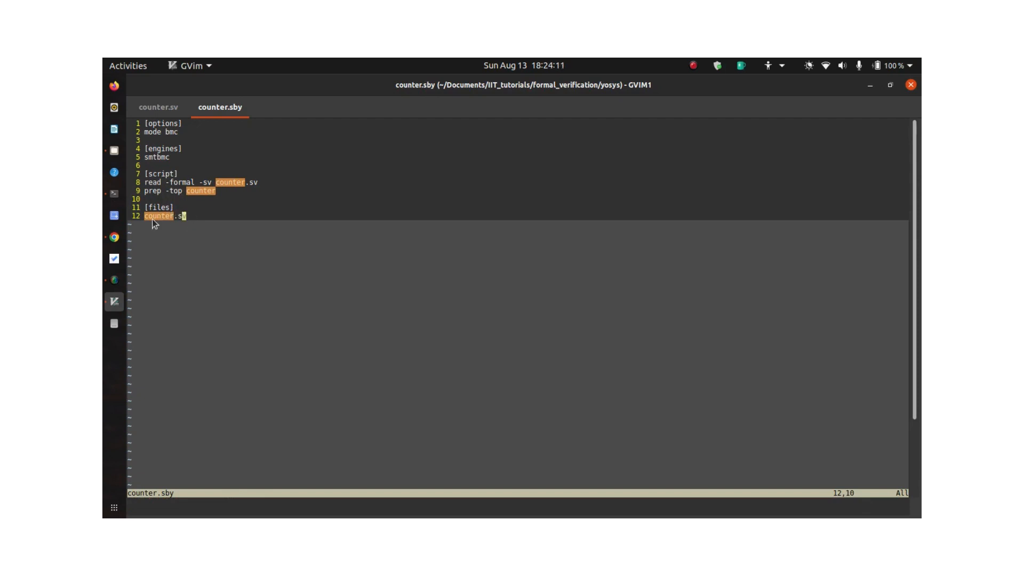
{"action": "mouse_move", "coordinate": [184, 211]}
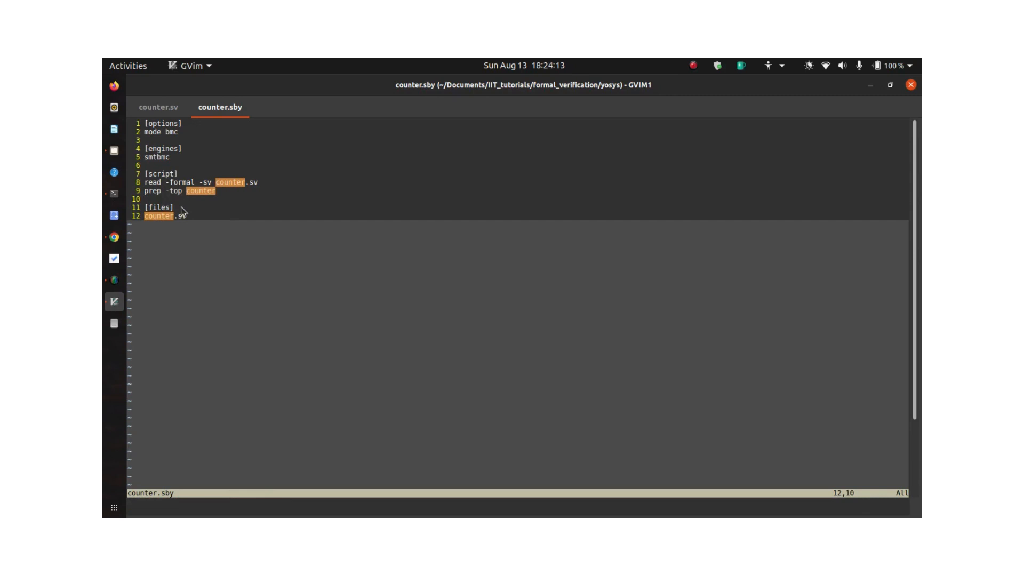
{"action": "left_click", "coordinate": [158, 107]}
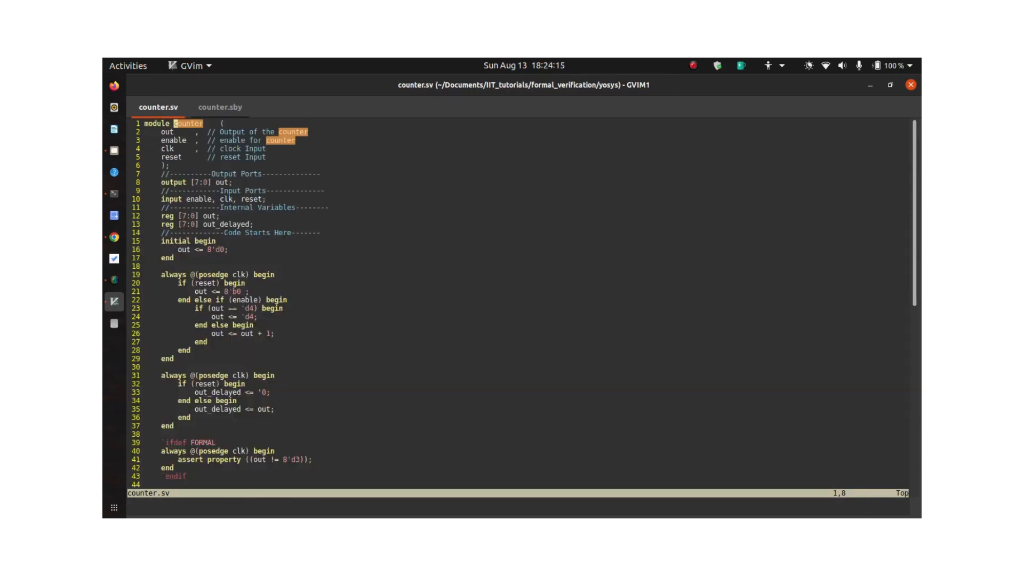
{"action": "left_click", "coordinate": [220, 107]}
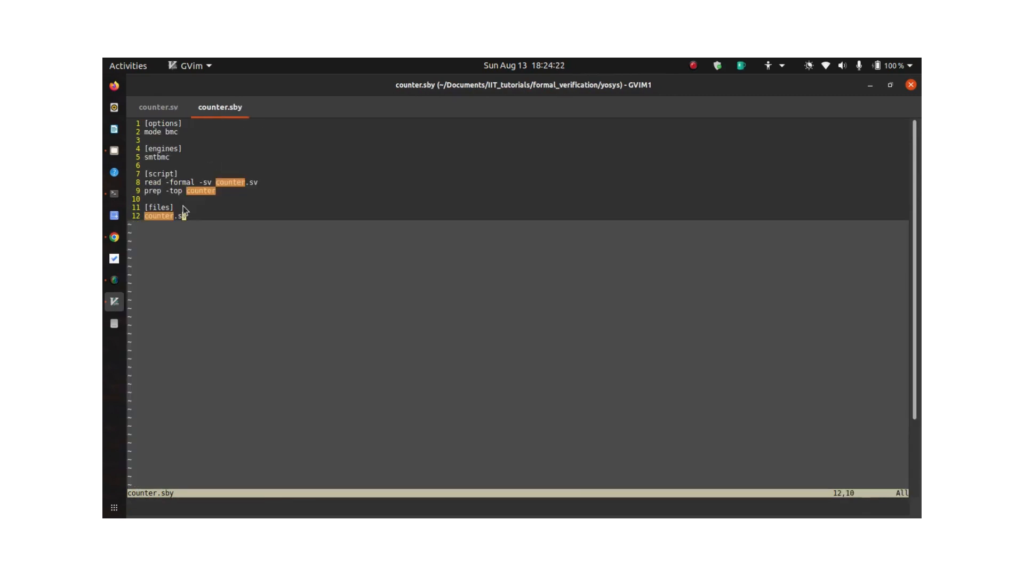
{"action": "left_click", "coordinate": [159, 107]}
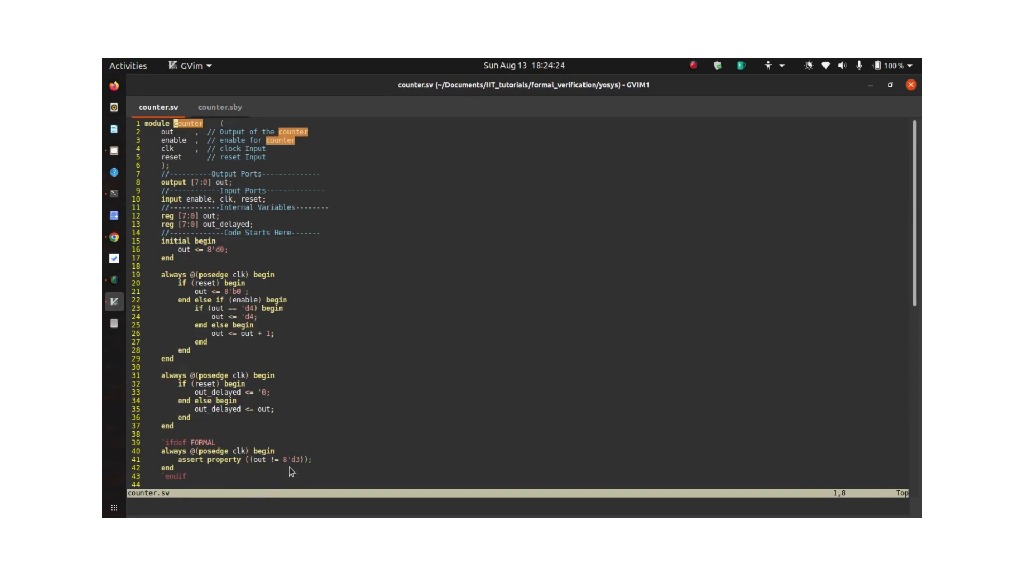
{"action": "left_click", "coordinate": [247, 450]}
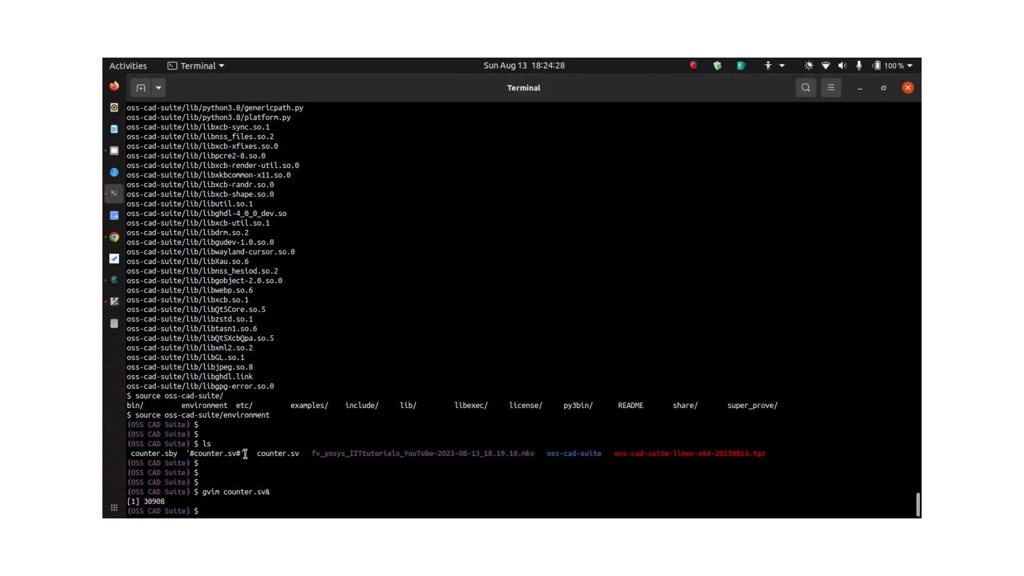
Run sby -f counter.sby; BMC fails the counter.sv assertion at step 4
{"action": "type", "text": "sb"}
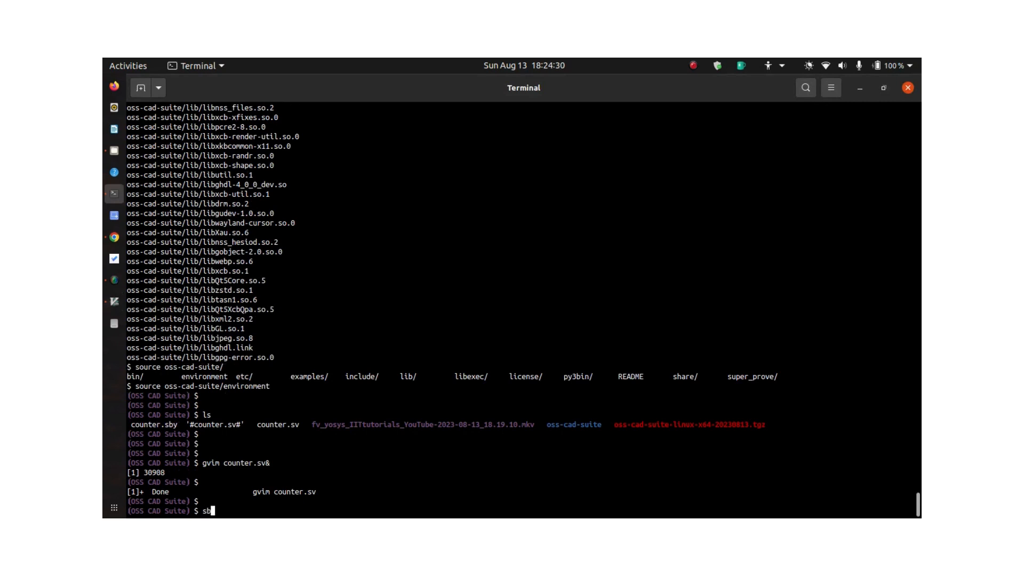
{"action": "type", "text": "by -f"}
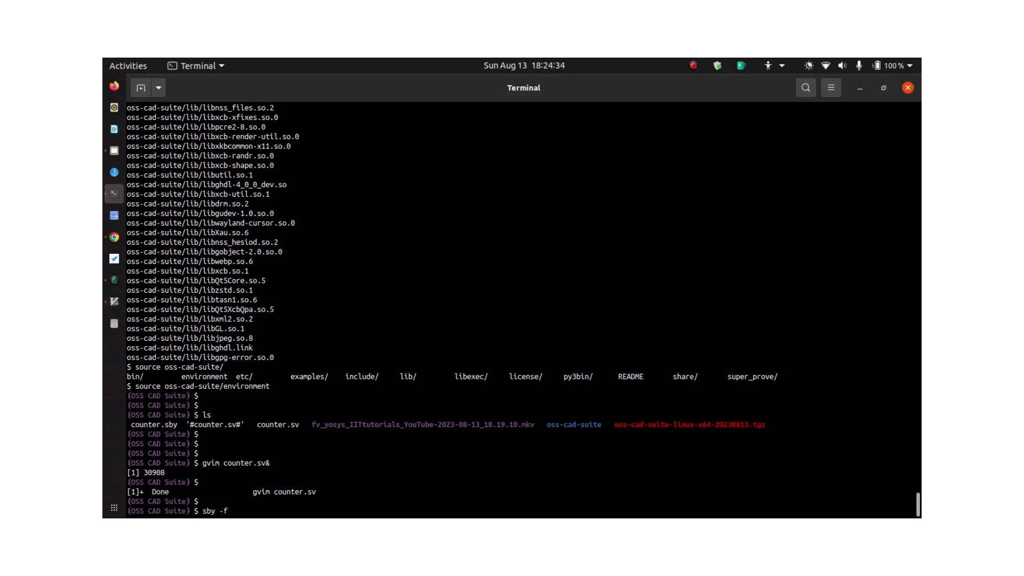
{"action": "type", "text": "counter.sby"}
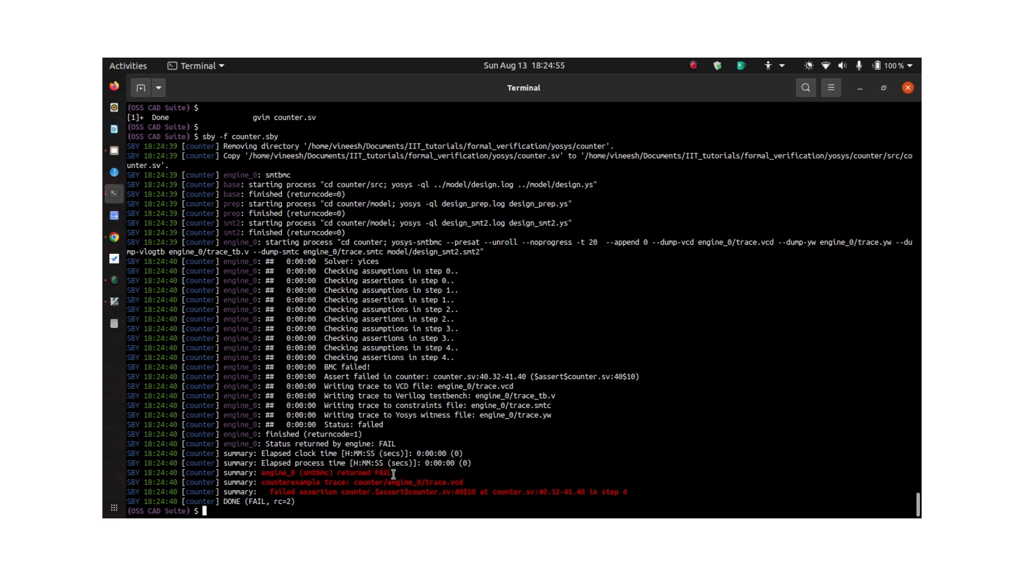
{"action": "mouse_move", "coordinate": [430, 372]}
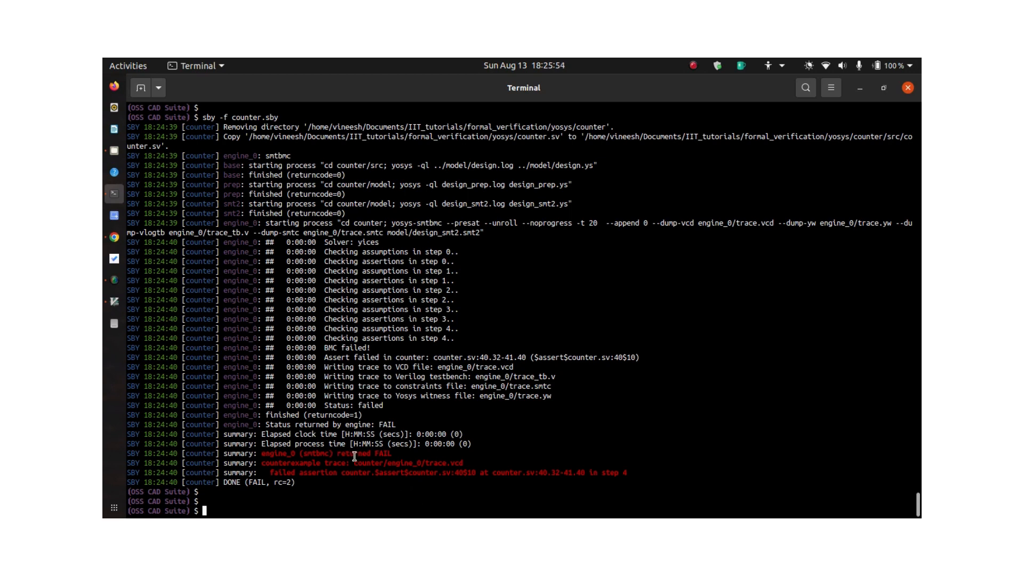
{"action": "double_click", "coordinate": [405, 463]}
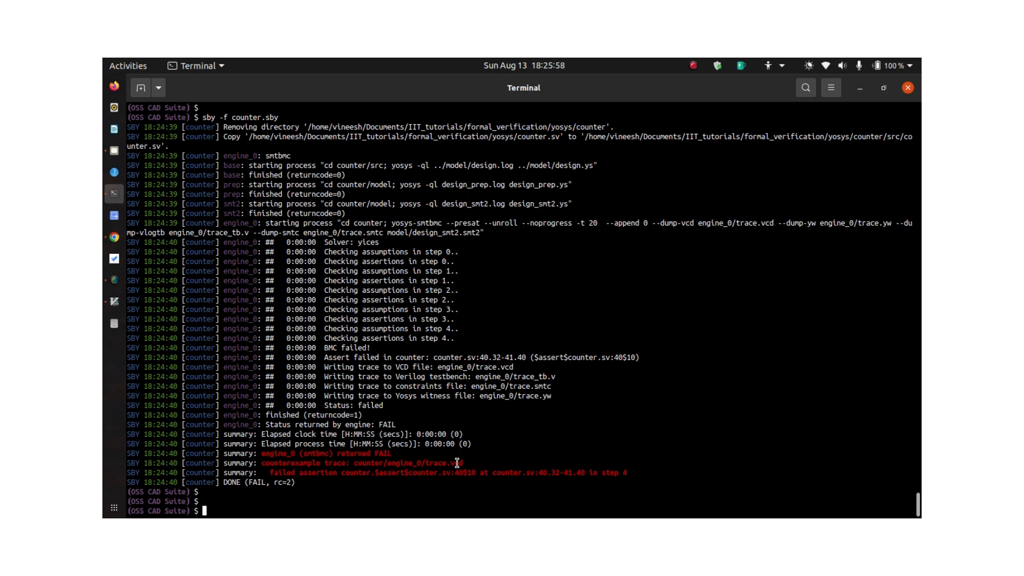
Launch gtkwave on counter/engine_0/trace.vcd in the background
{"action": "type", "text": "gt"}
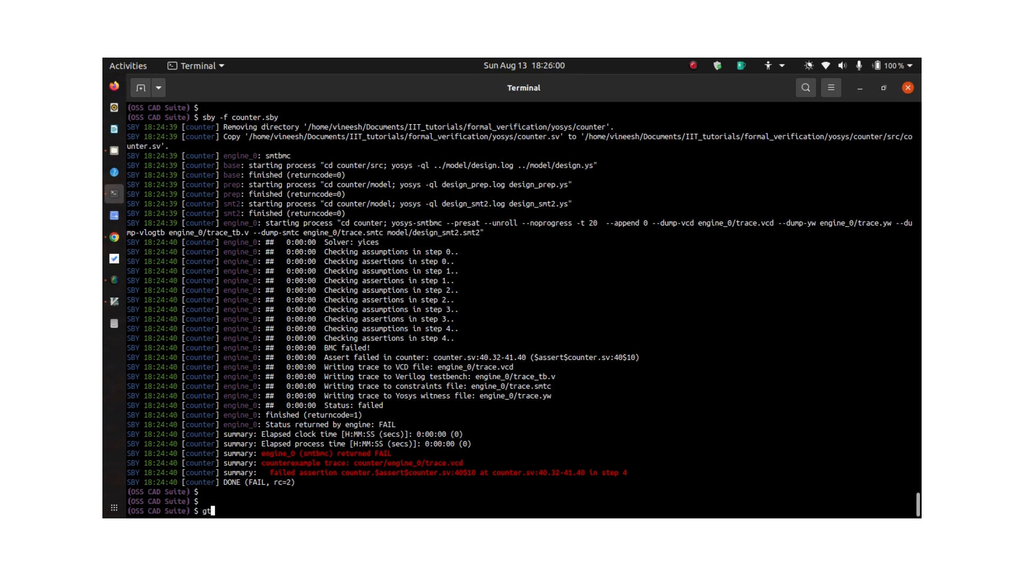
{"action": "type", "text": "kwave"}
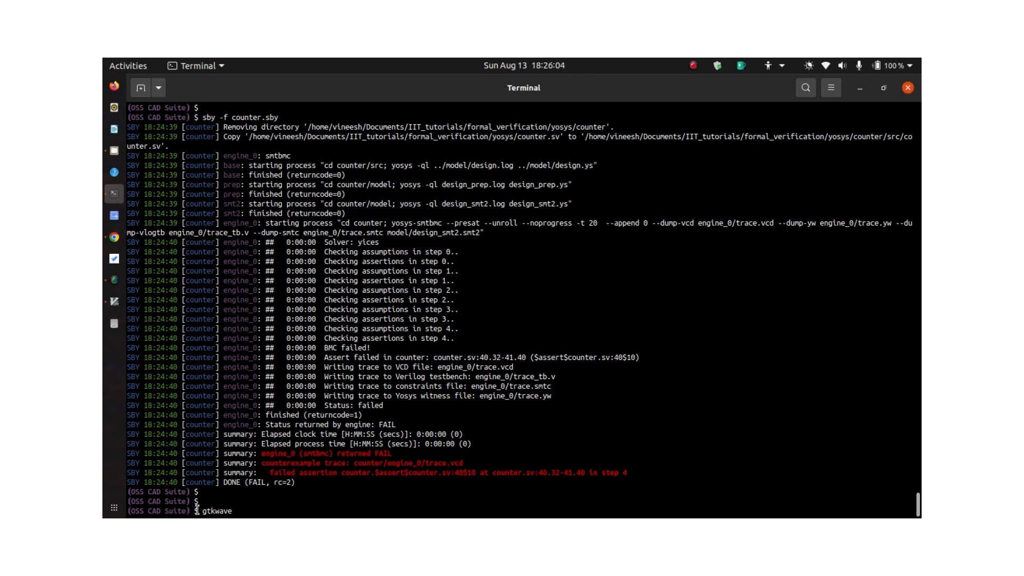
{"action": "mouse_move", "coordinate": [289, 510]}
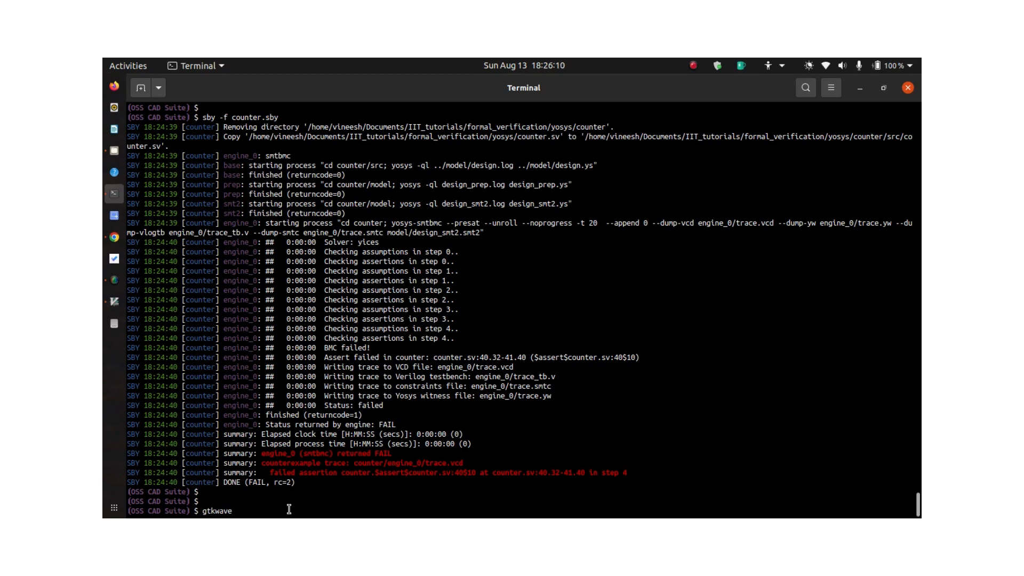
{"action": "type", "text": "counter/"}
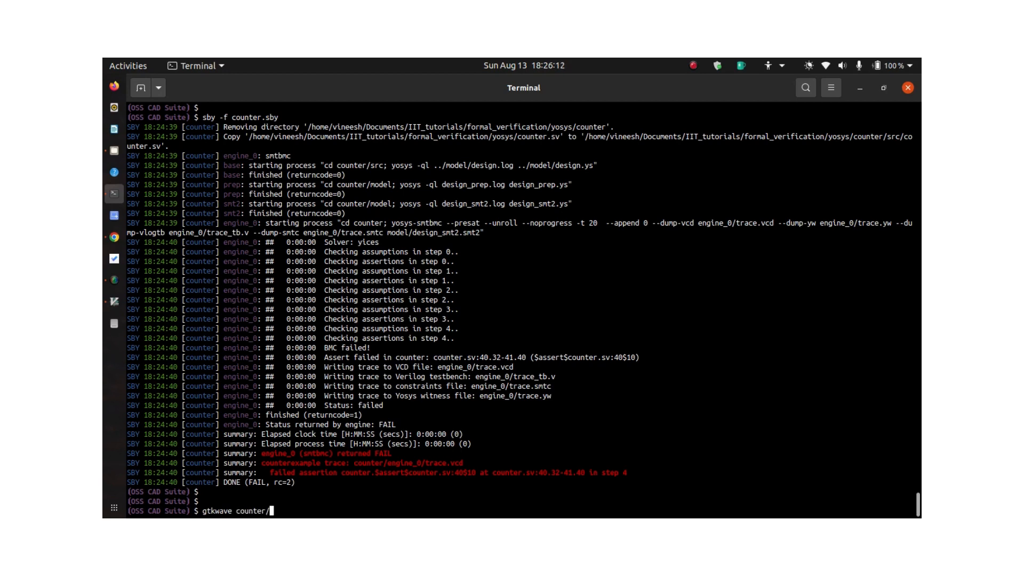
{"action": "type", "text": "engine_0/"}
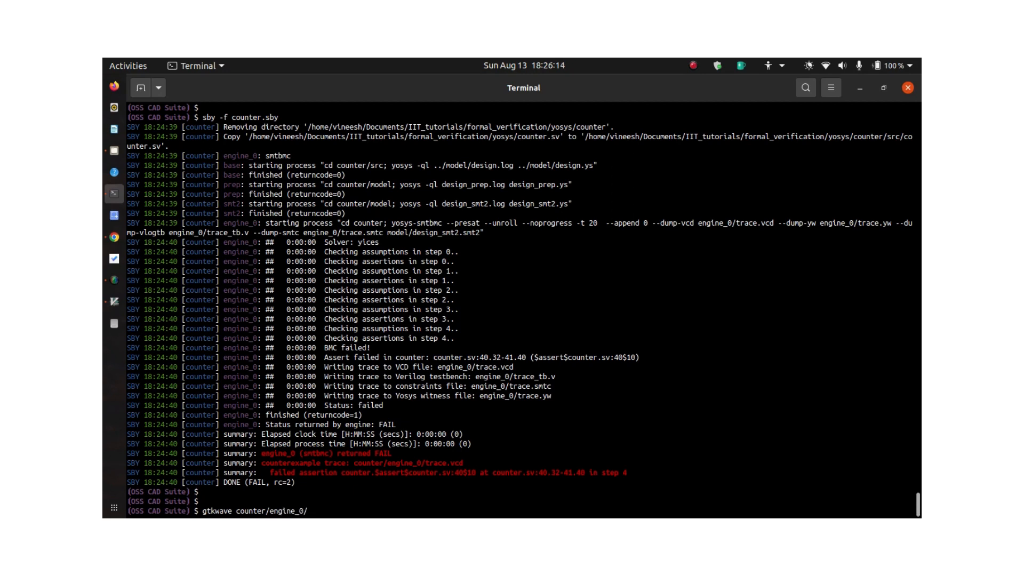
{"action": "type", "text": "trace.v"}
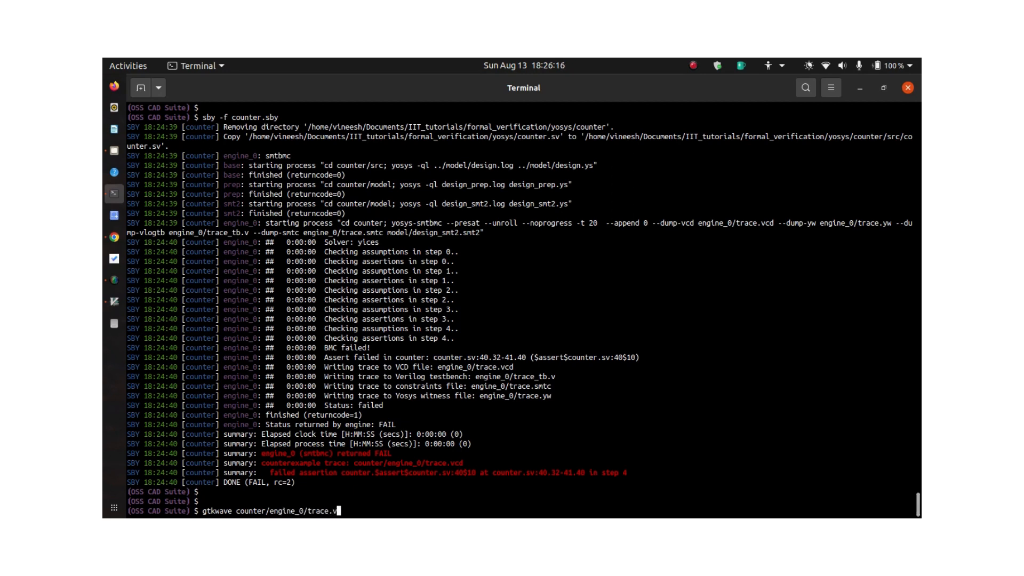
{"action": "type", "text": "d"}
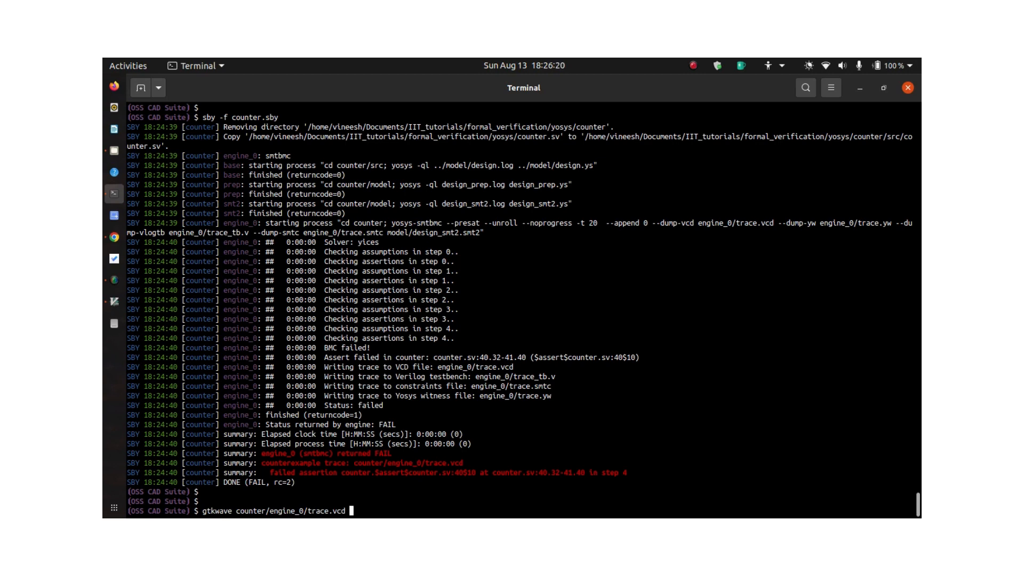
{"action": "type", "text": "&"}
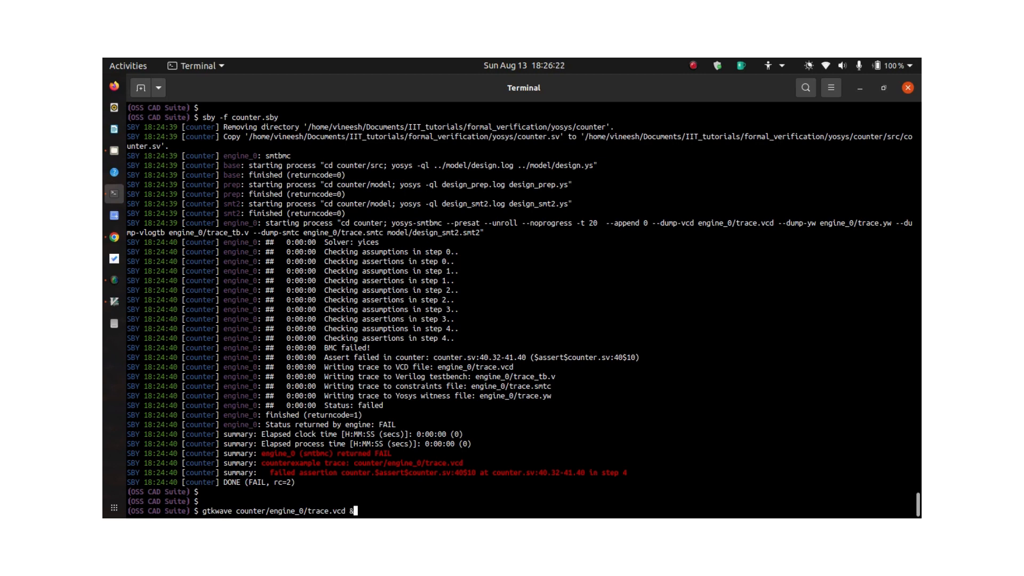
{"action": "key", "text": "Return"}
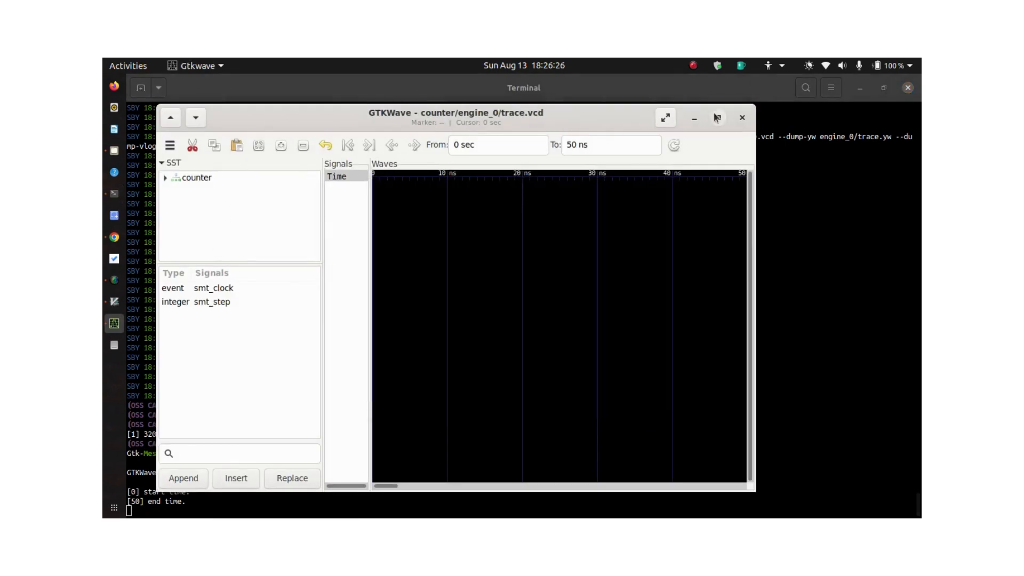
Maximize GTKWave and show clk, enable, out and reset under the counter scope
{"action": "left_click", "coordinate": [664, 118]}
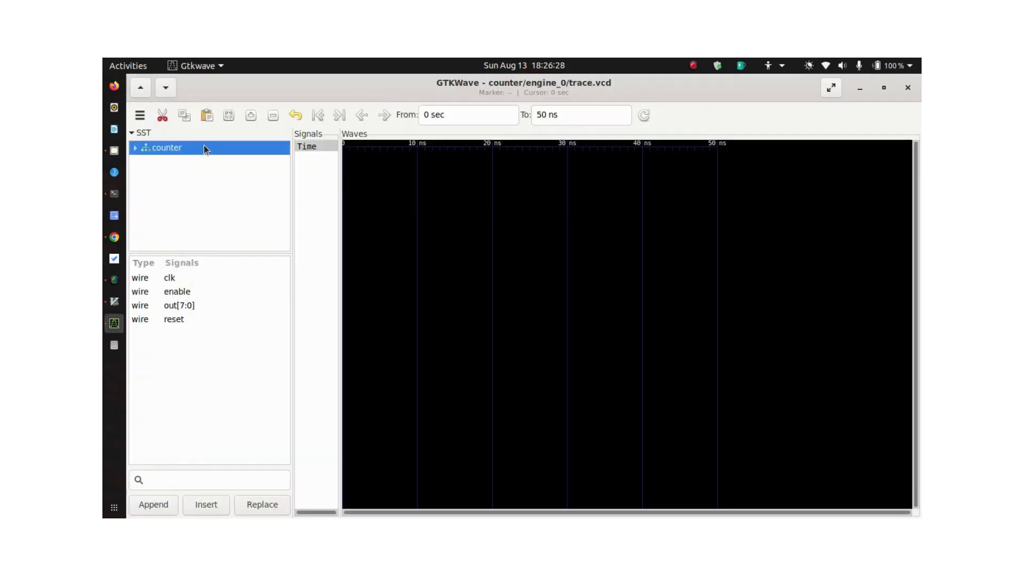
{"action": "left_click", "coordinate": [176, 305]}
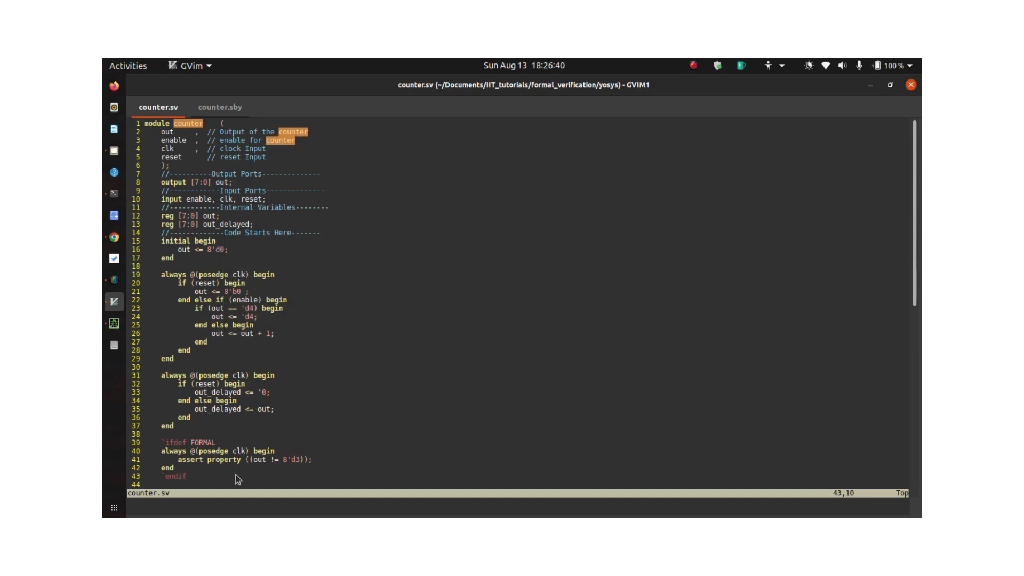
{"action": "left_click", "coordinate": [267, 459]}
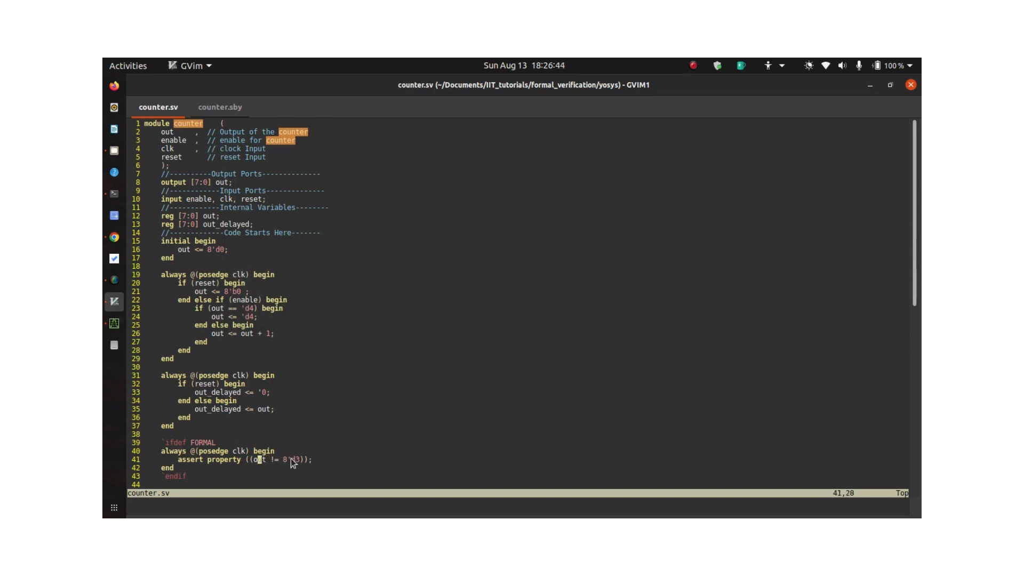
{"action": "mouse_move", "coordinate": [297, 459]}
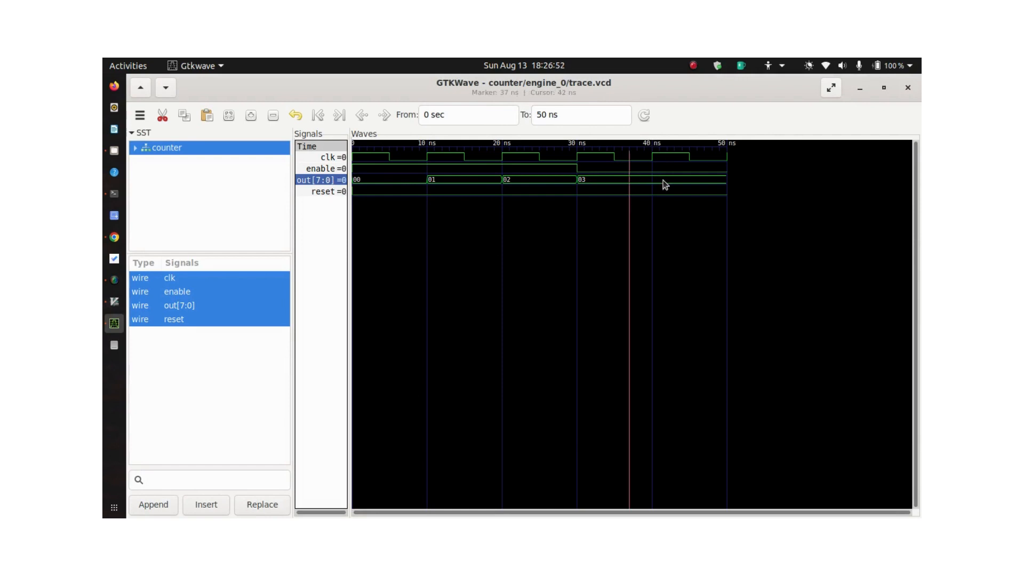
{"action": "mouse_move", "coordinate": [642, 160]}
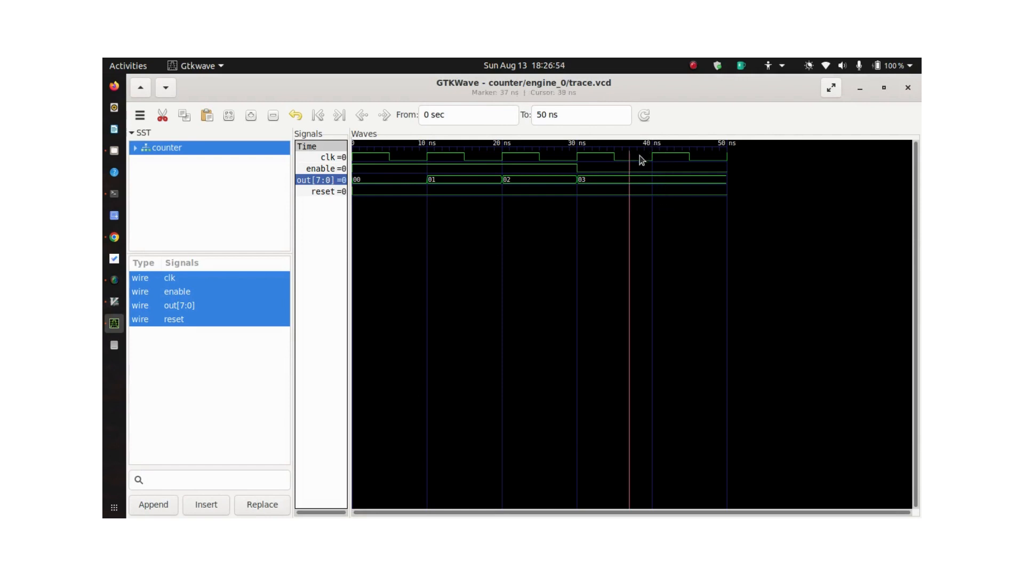
{"action": "mouse_move", "coordinate": [620, 181]}
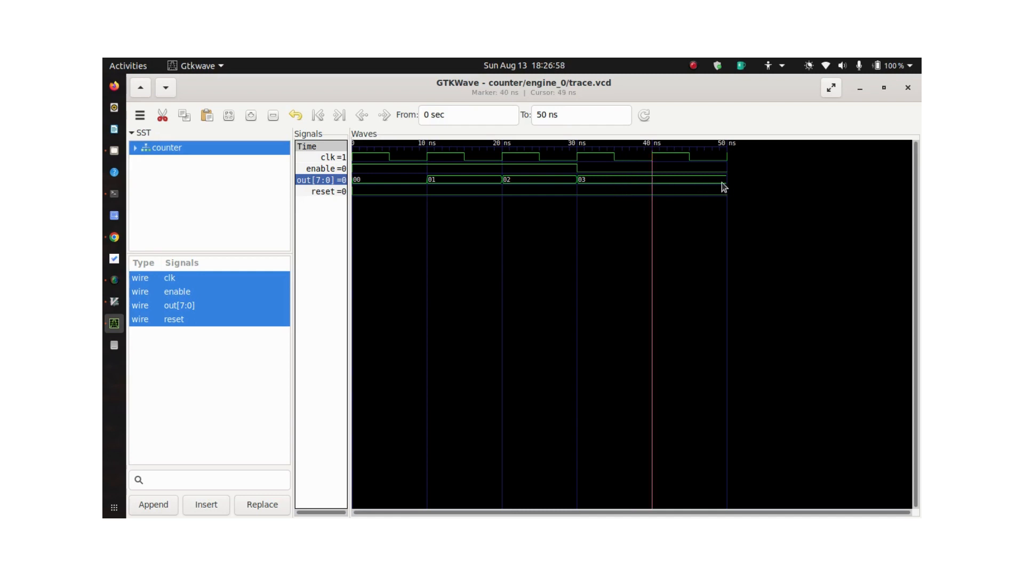
Place the marker around 40 ns where out holds 03, then at 50 ns
{"action": "left_click", "coordinate": [724, 188]}
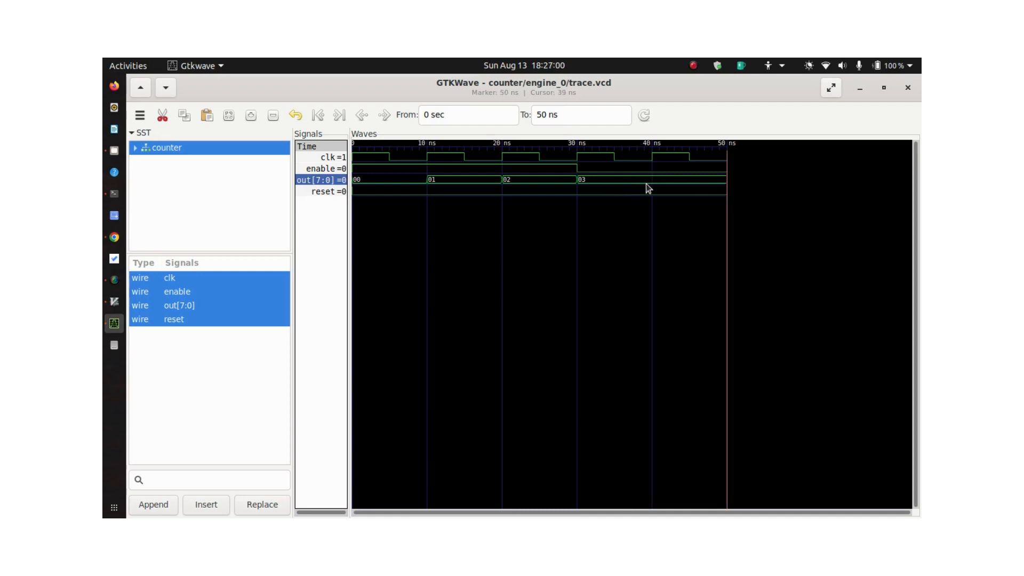
{"action": "left_click", "coordinate": [645, 183]}
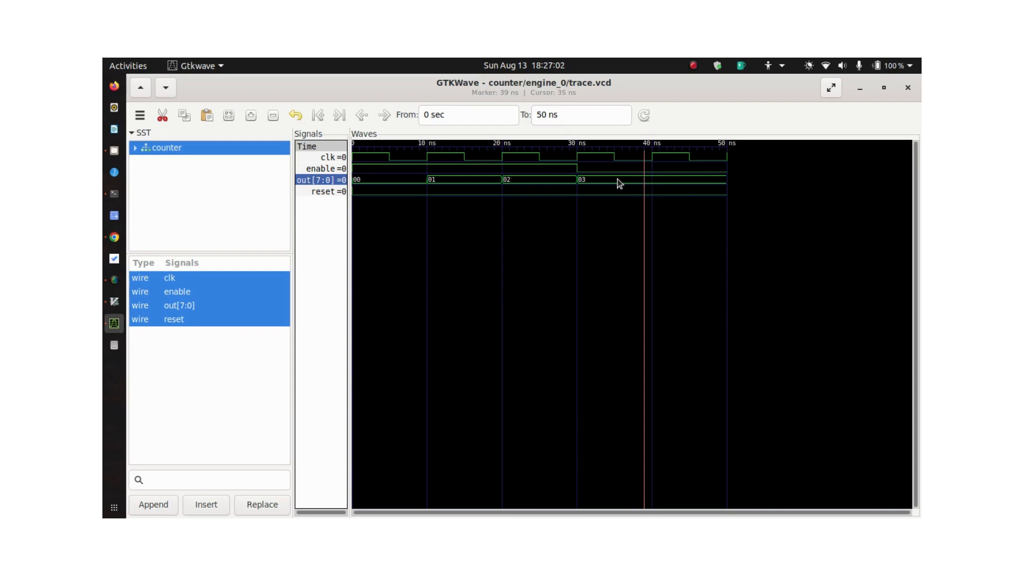
{"action": "mouse_move", "coordinate": [608, 223]}
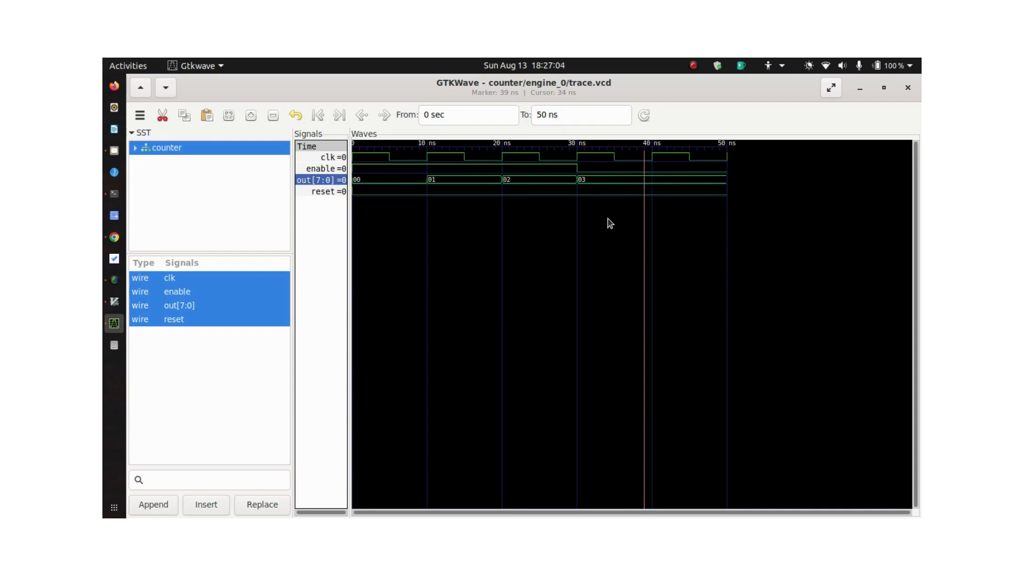
{"action": "mouse_move", "coordinate": [585, 286]}
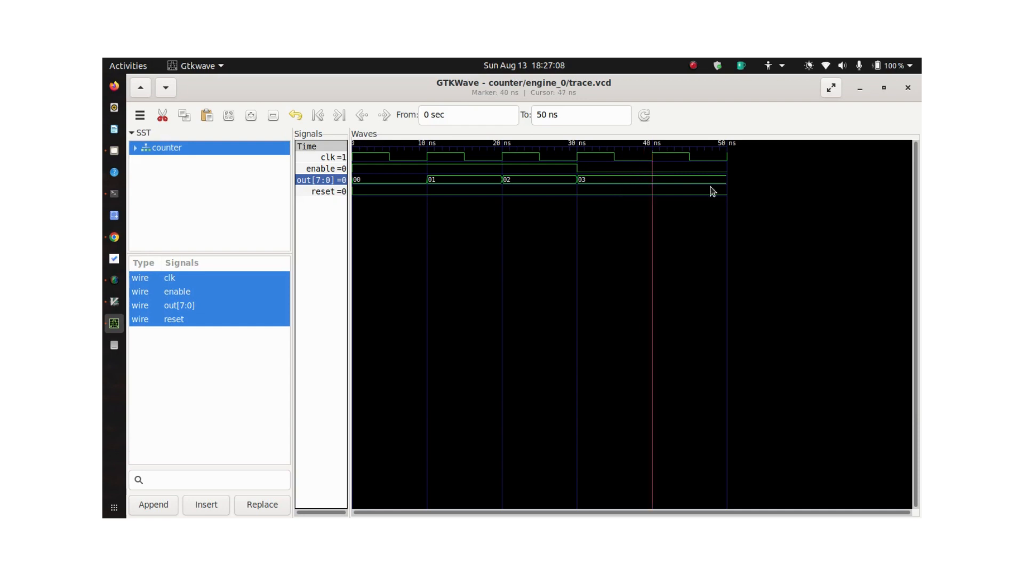
{"action": "mouse_move", "coordinate": [727, 192]}
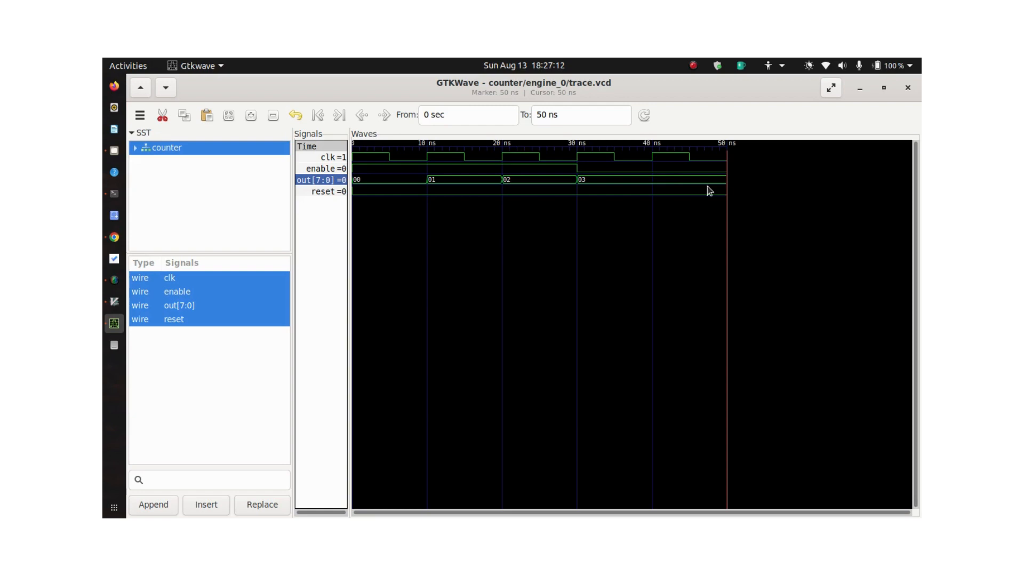
{"action": "mouse_move", "coordinate": [632, 191]}
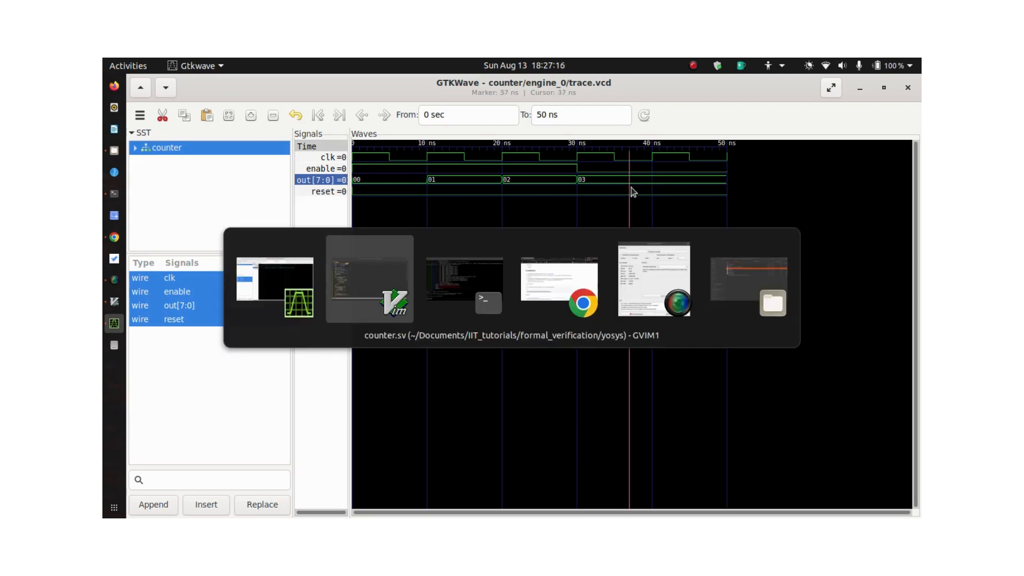
Switch to GVim, retype the != comparison in line 41's assertion, and save
{"action": "left_click", "coordinate": [369, 279]}
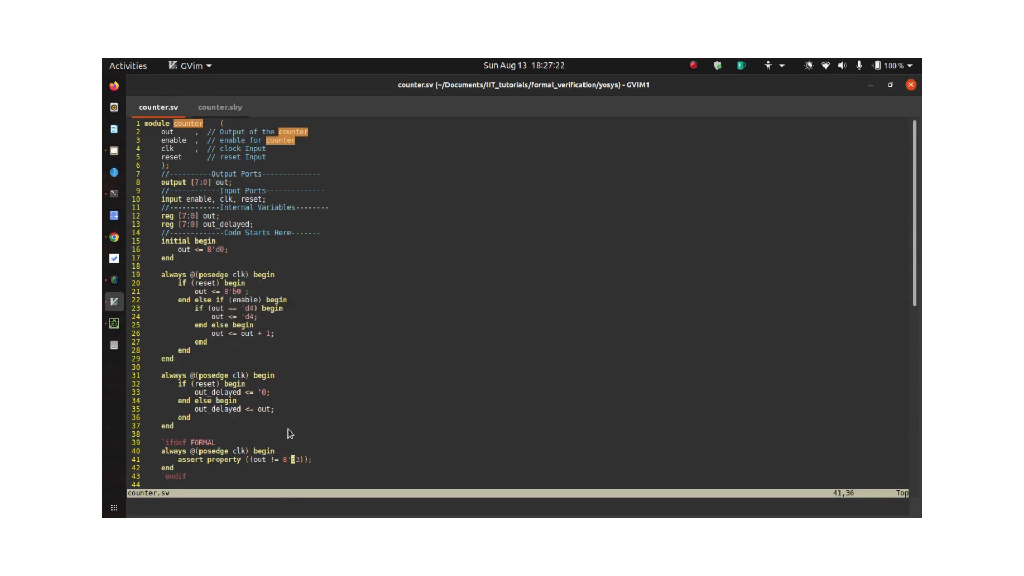
{"action": "mouse_move", "coordinate": [255, 299]}
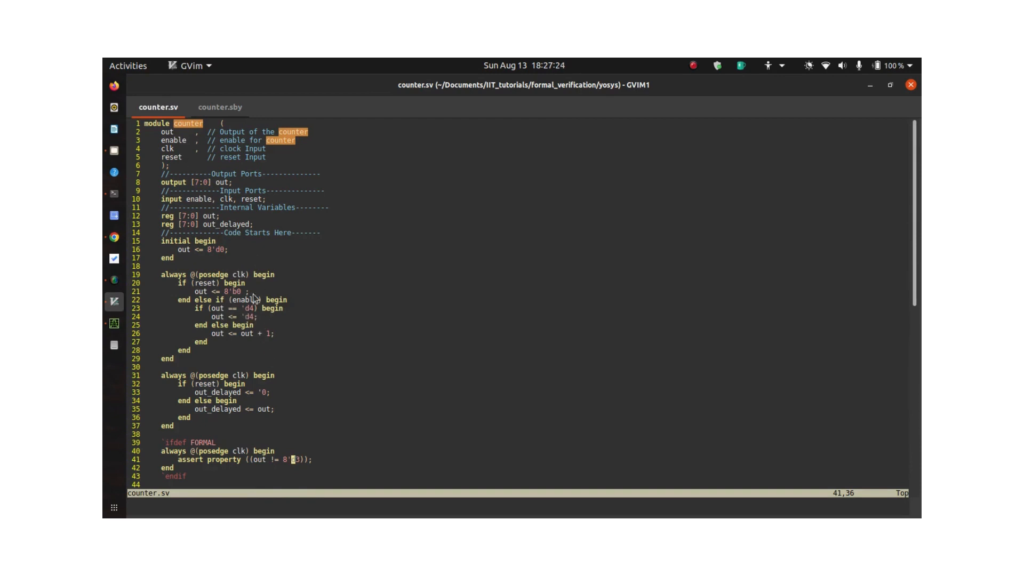
{"action": "mouse_move", "coordinate": [338, 367]}
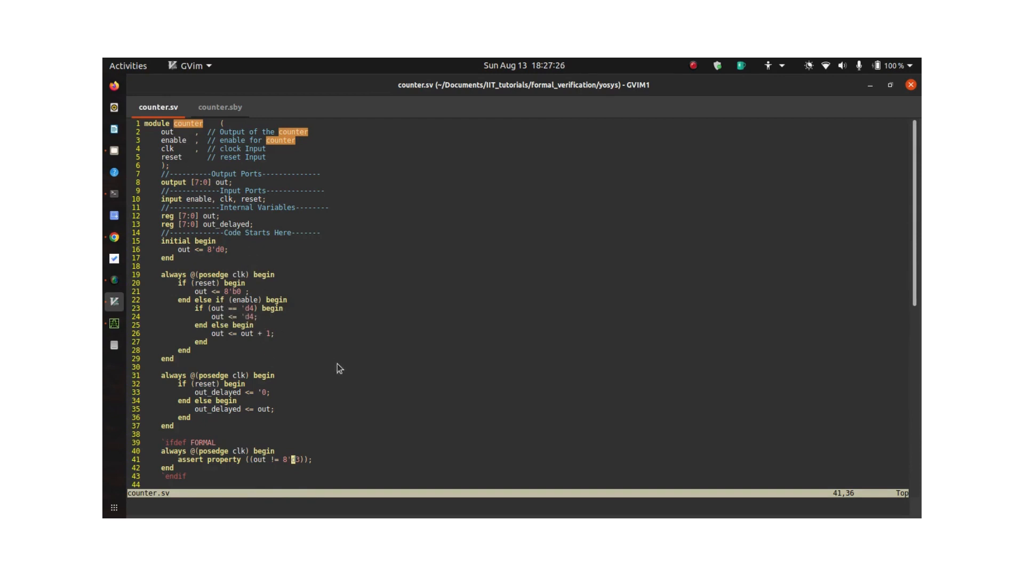
{"action": "mouse_move", "coordinate": [254, 433]}
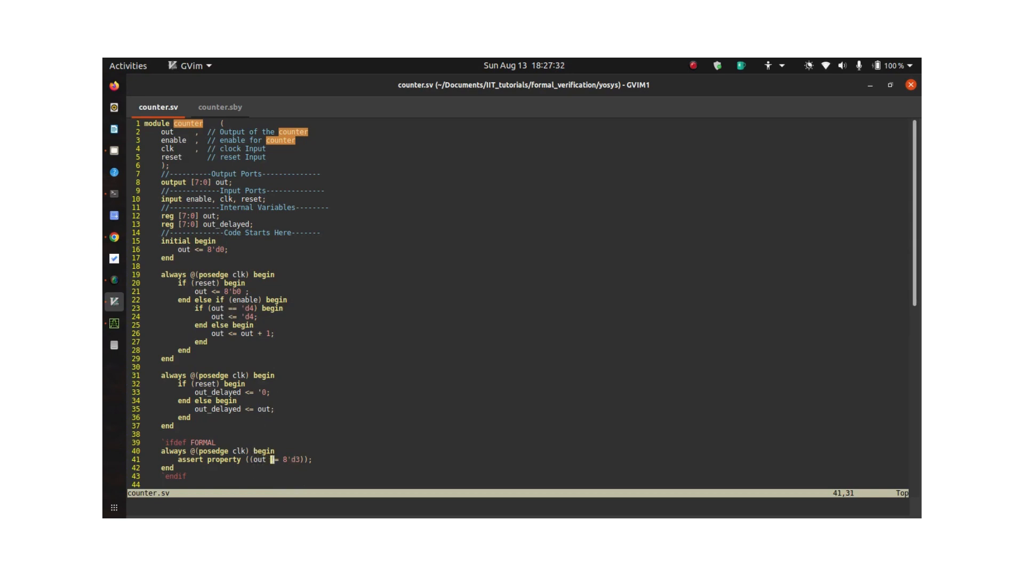
{"action": "key", "text": "i"}
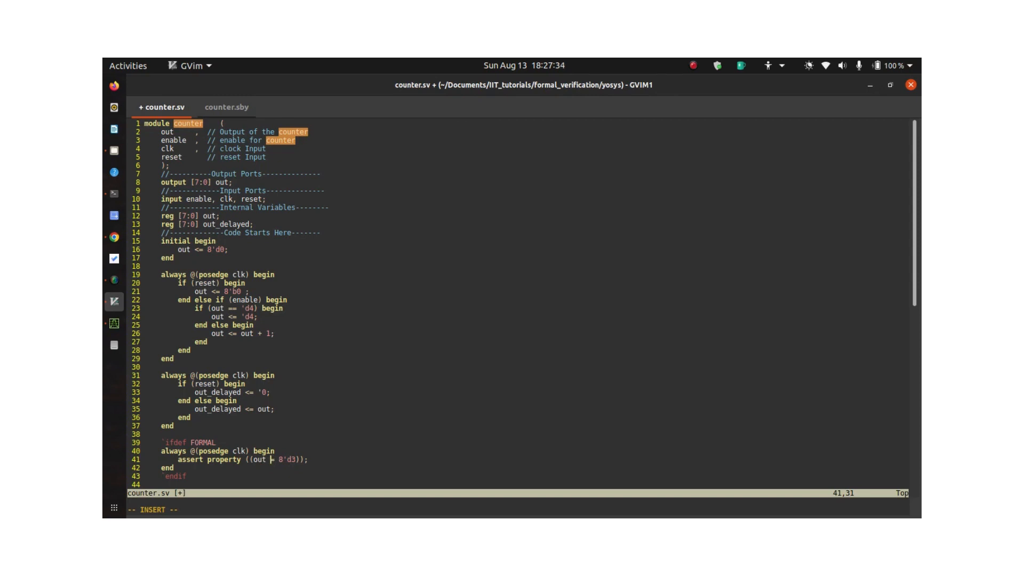
{"action": "type", "text": "!="}
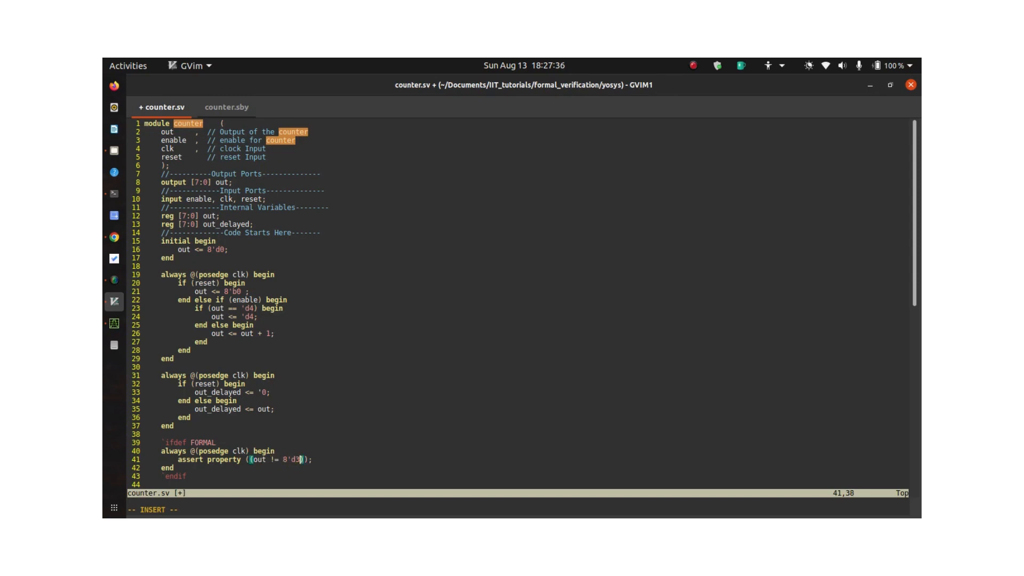
{"action": "key", "text": "BackSpace"}
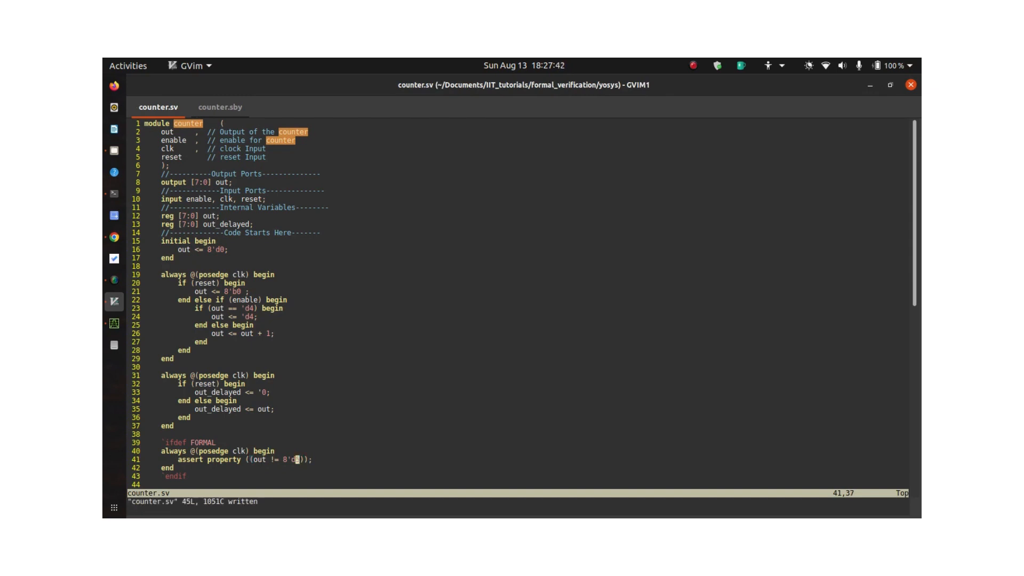
{"action": "key", "text": "v"}
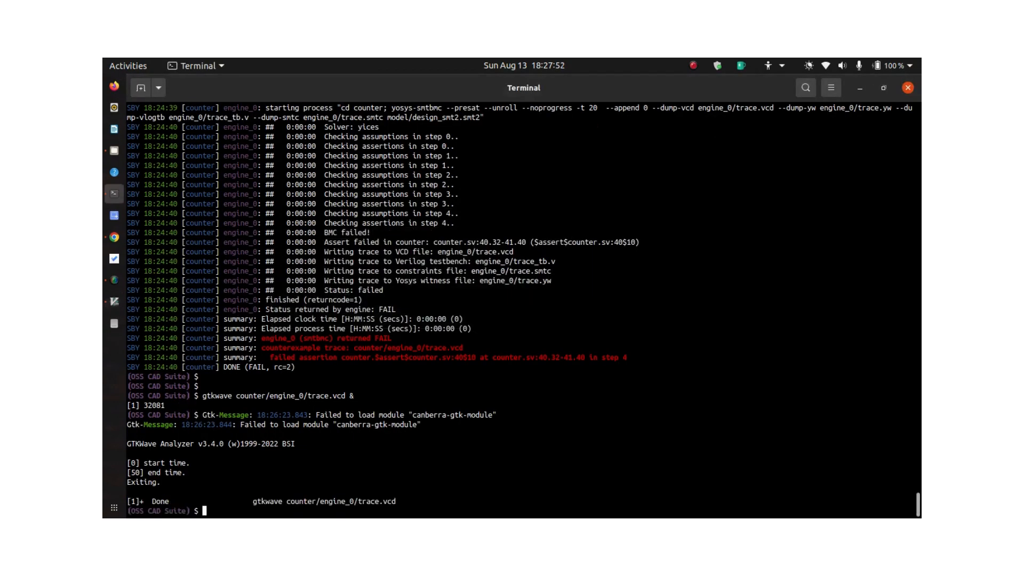
Enter sby -f counter.sby to check the assertion changed to 8'd5
{"action": "type", "text": "sby -f counter.sby"}
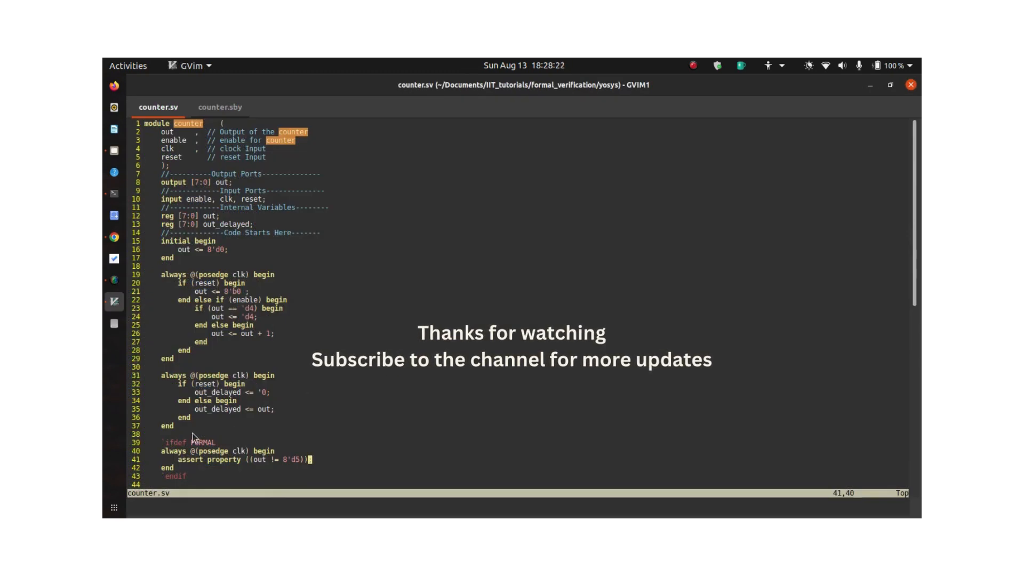
{"action": "mouse_move", "coordinate": [310, 344]}
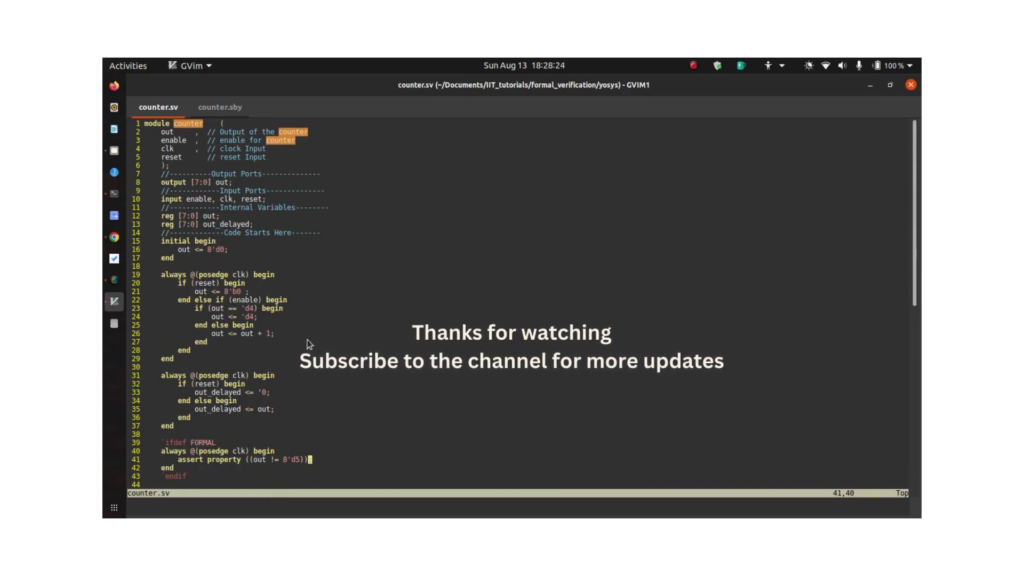
{"action": "mouse_move", "coordinate": [338, 310]}
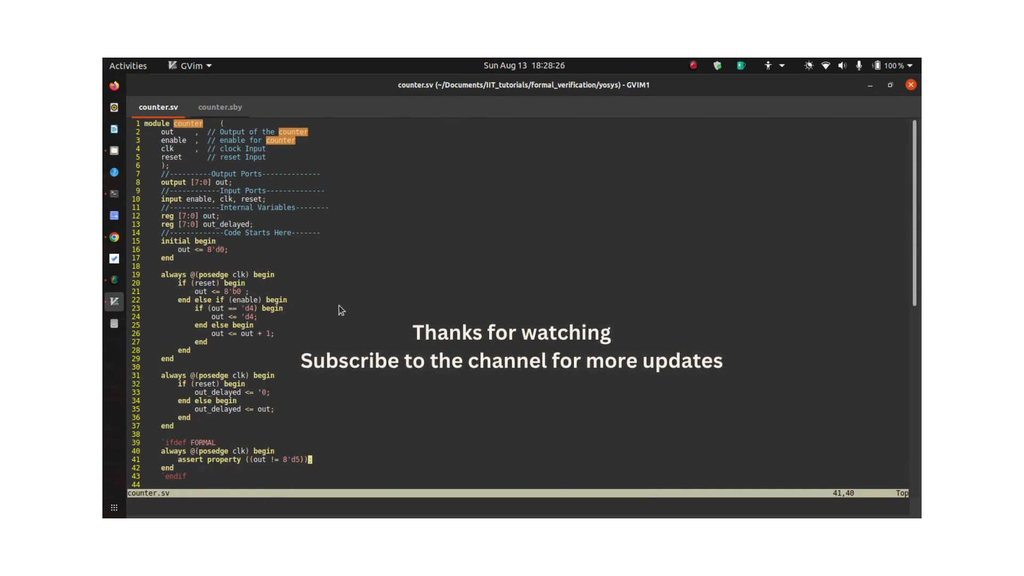
{"action": "mouse_move", "coordinate": [307, 471]}
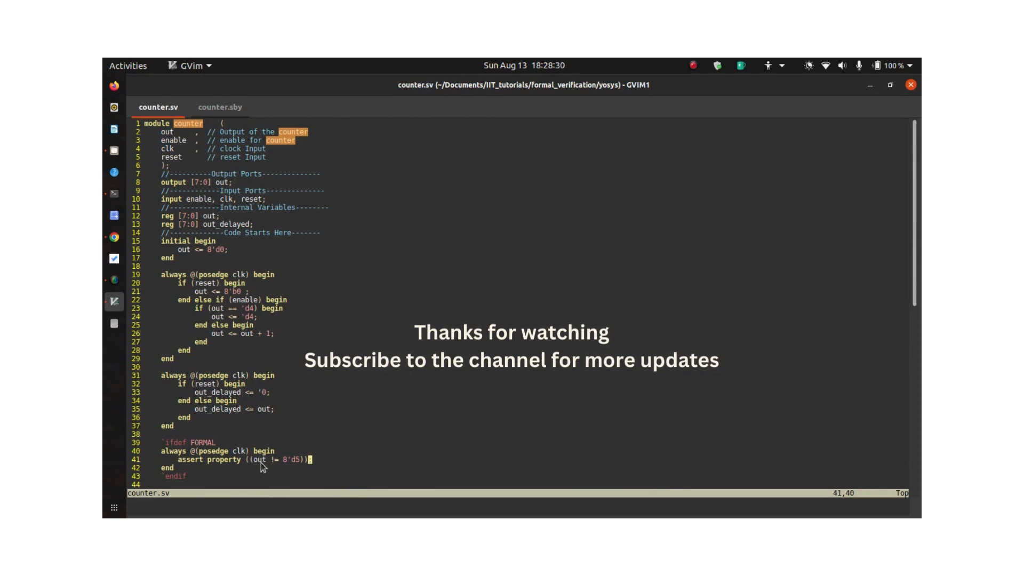
{"action": "mouse_move", "coordinate": [299, 379]}
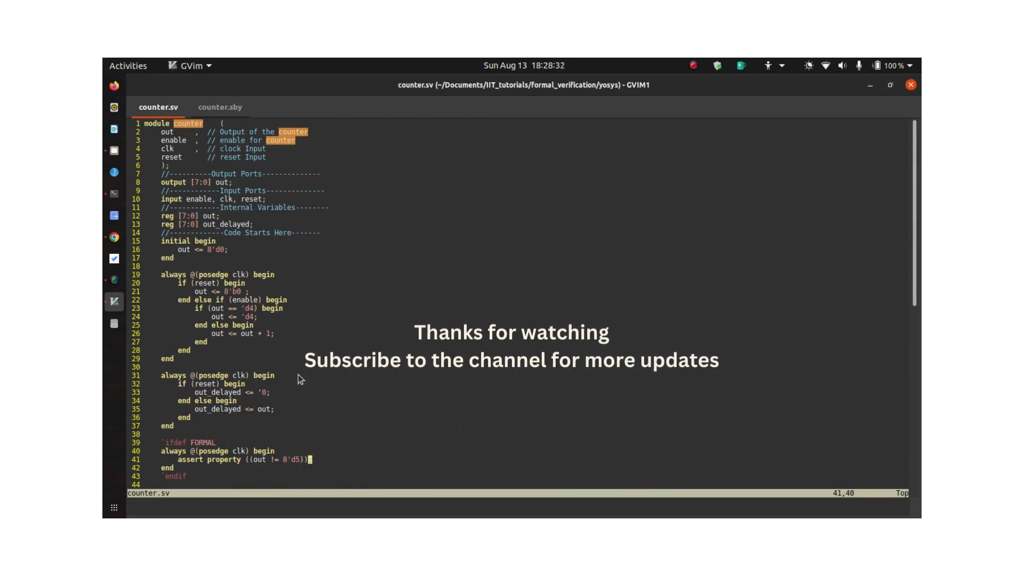
{"action": "mouse_move", "coordinate": [377, 364]}
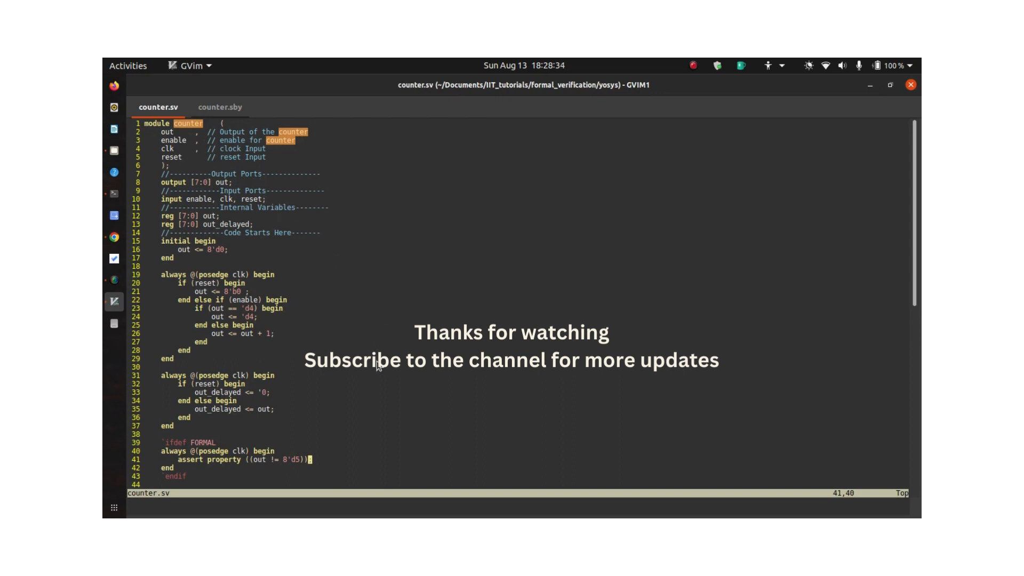
{"action": "mouse_move", "coordinate": [221, 107]}
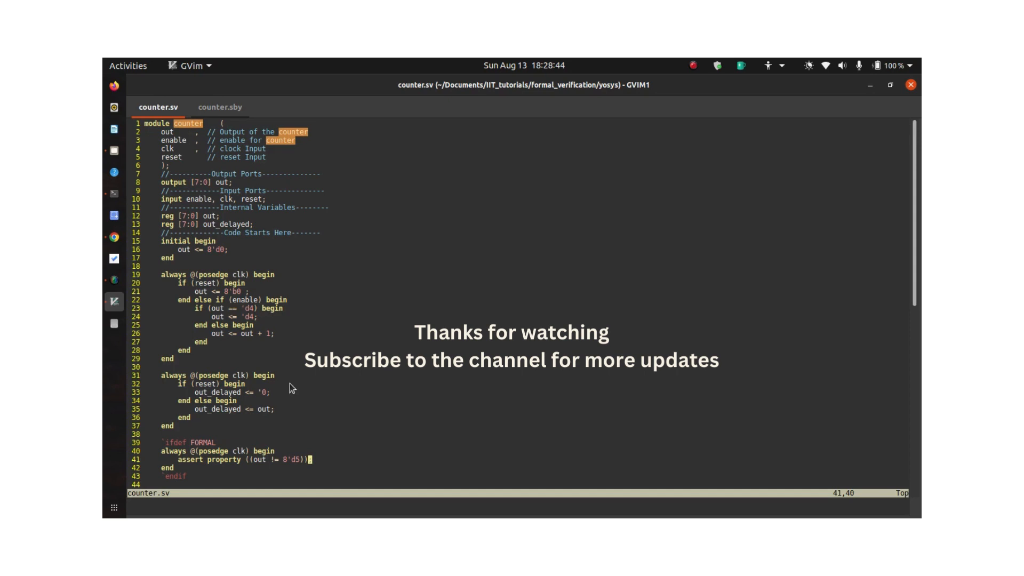
{"action": "mouse_move", "coordinate": [254, 355]}
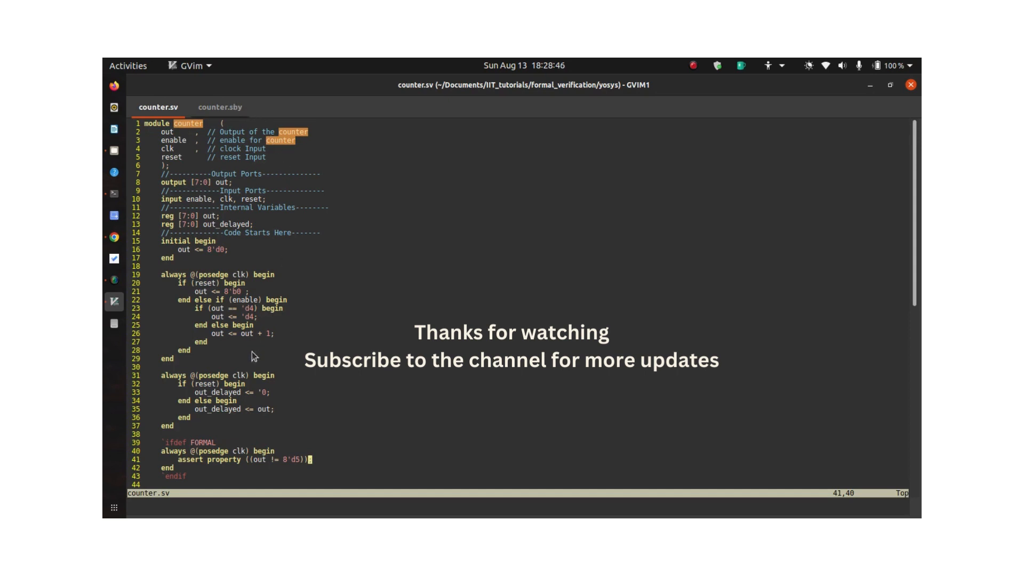